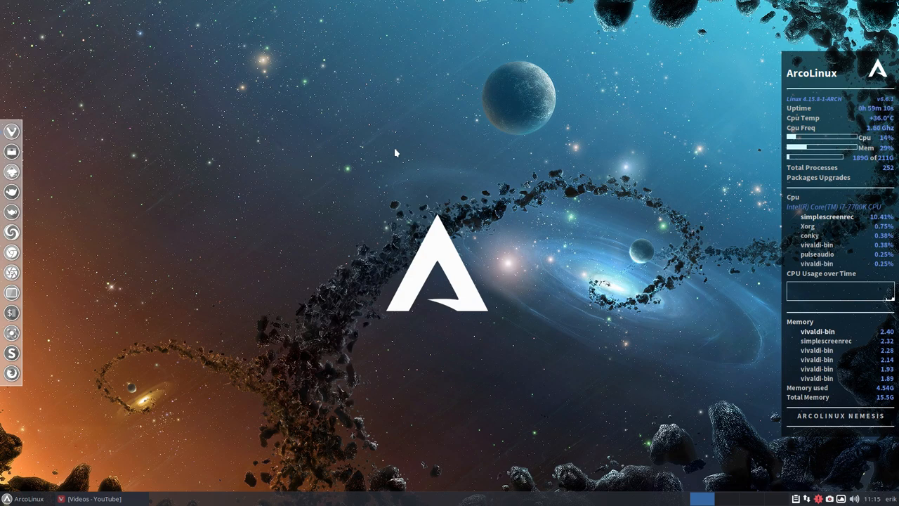
mouse_move(531, 177)
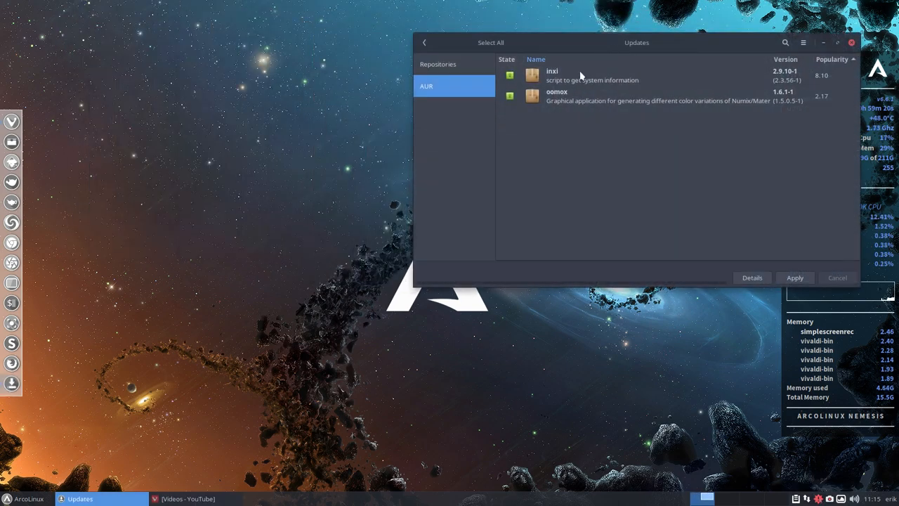
mouse_move(233, 291)
text(inxi)
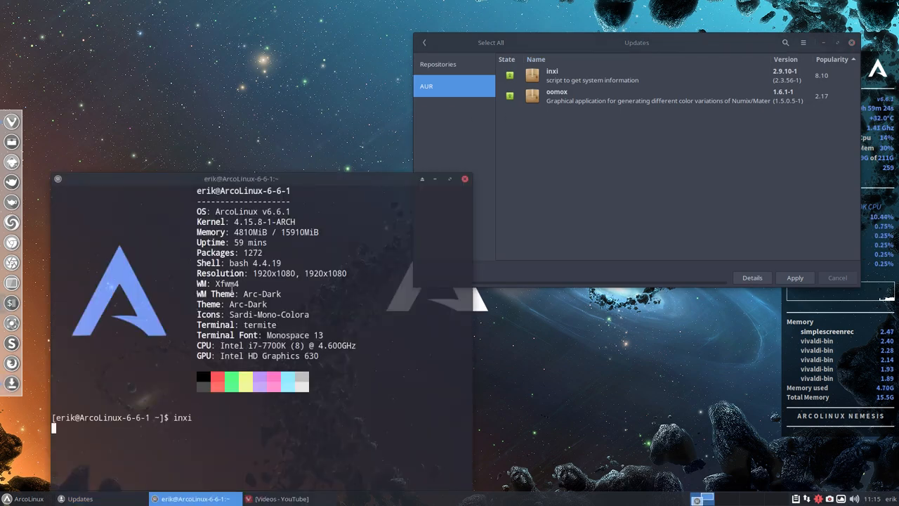
- Run inxi in Termite to print the one-line system summary (version 2.3.56)
key(Return)
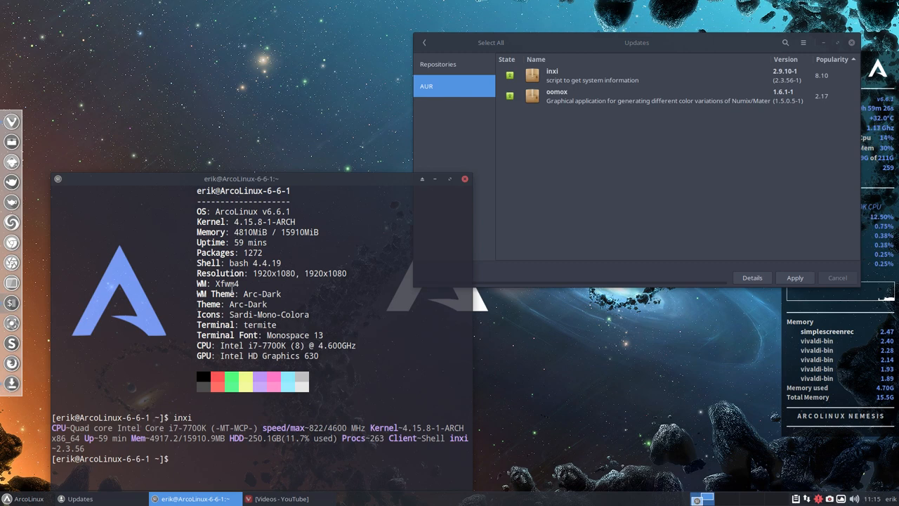
text(ini)
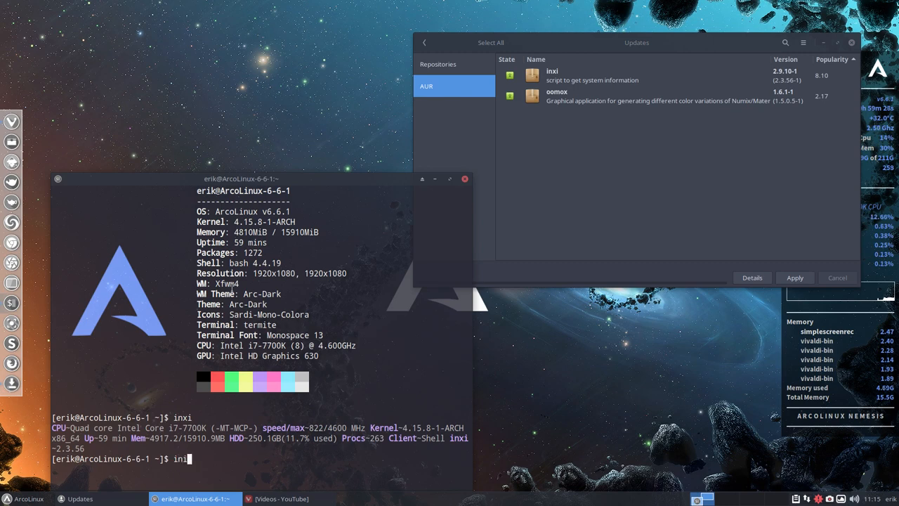
text(xi -)
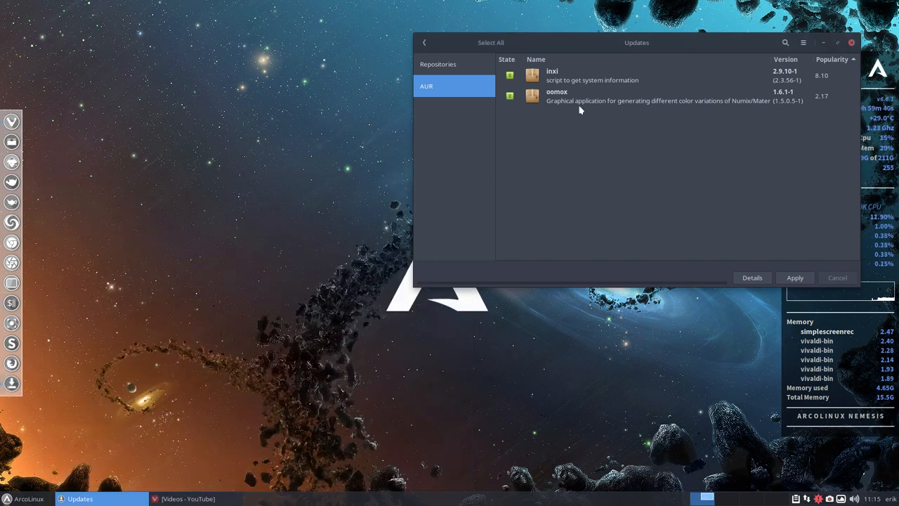
- Search 'oomo' in the Whisker menu, select the oomox row in Pamac Updates, then close the window
click(25, 497)
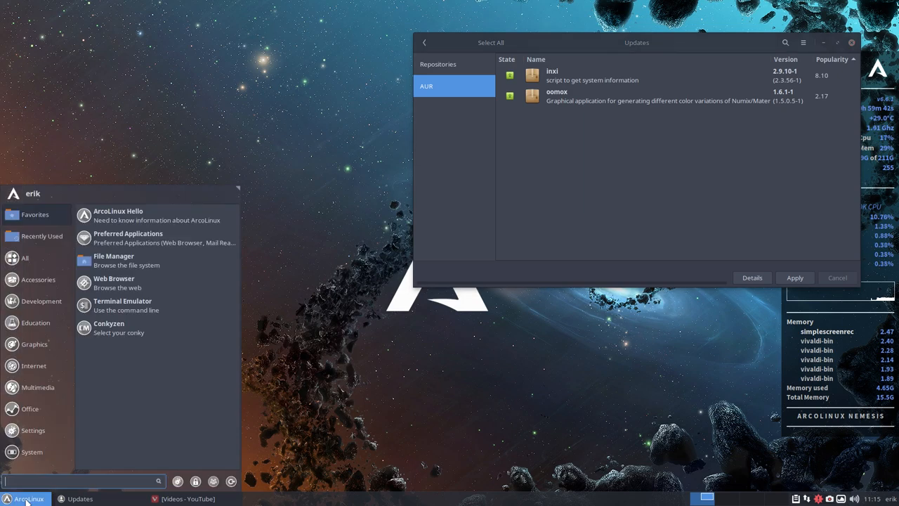
text(oomo)
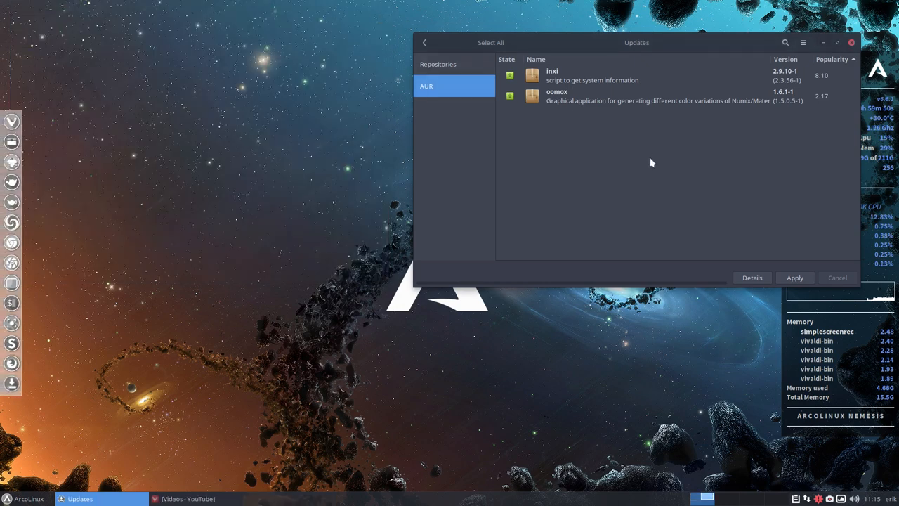
mouse_move(671, 157)
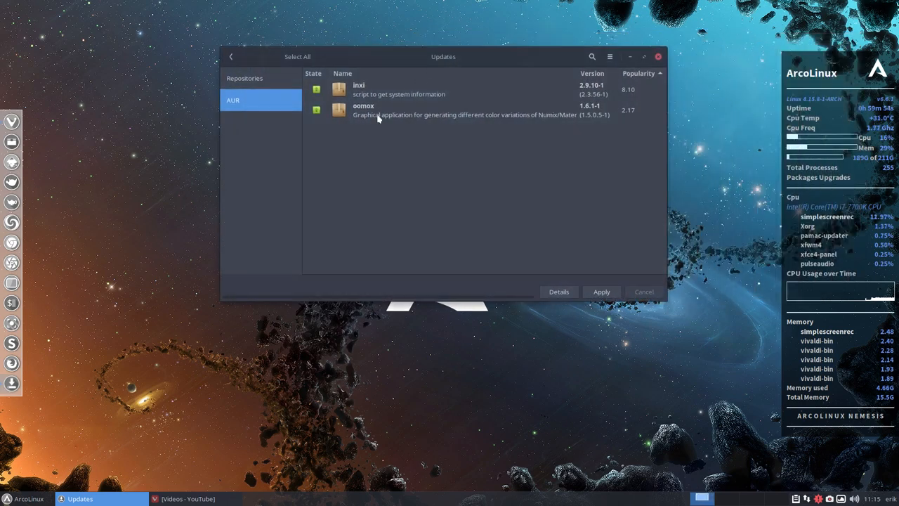
click(464, 109)
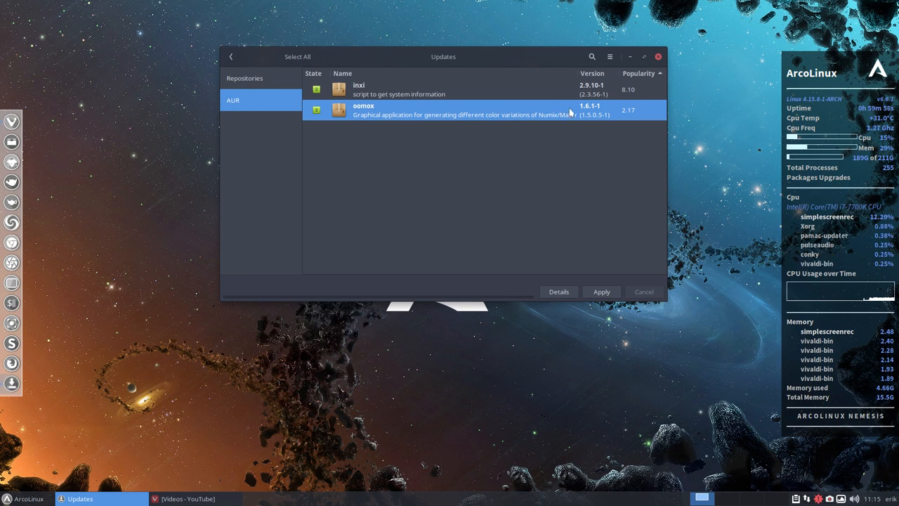
mouse_move(569, 112)
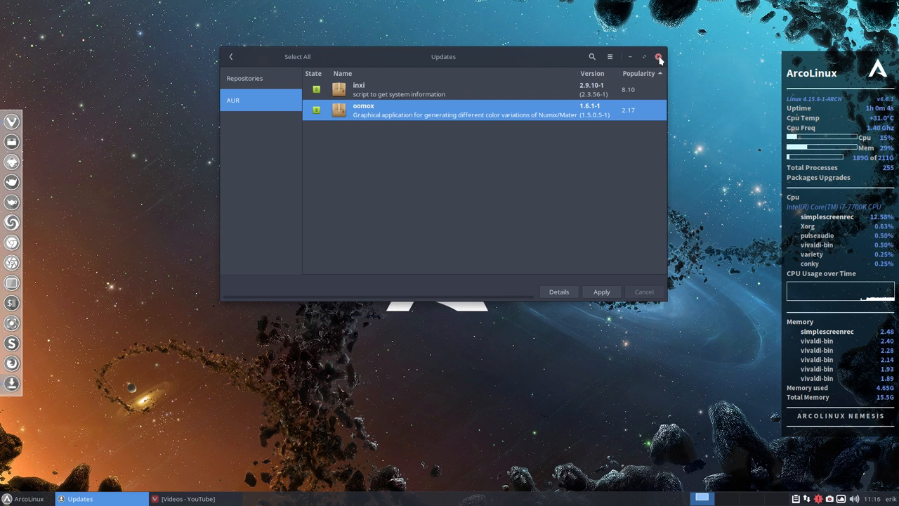
click(657, 56)
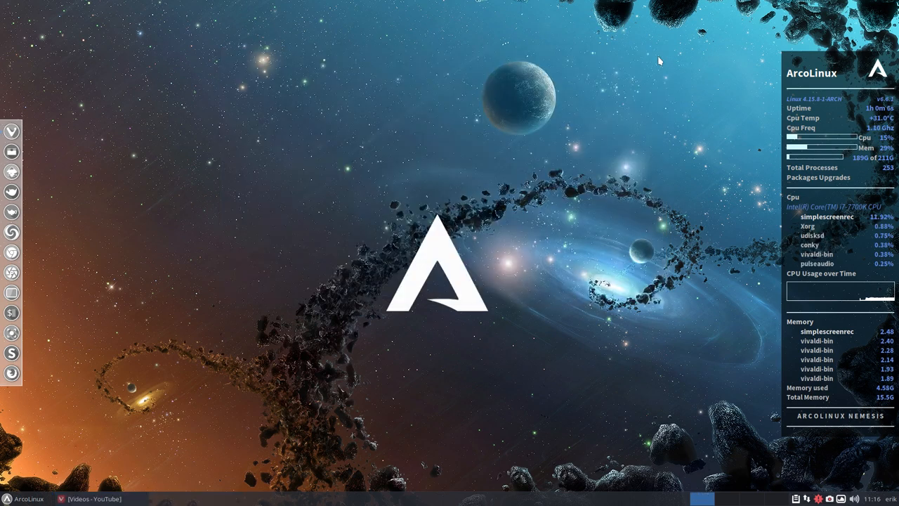
mouse_move(463, 132)
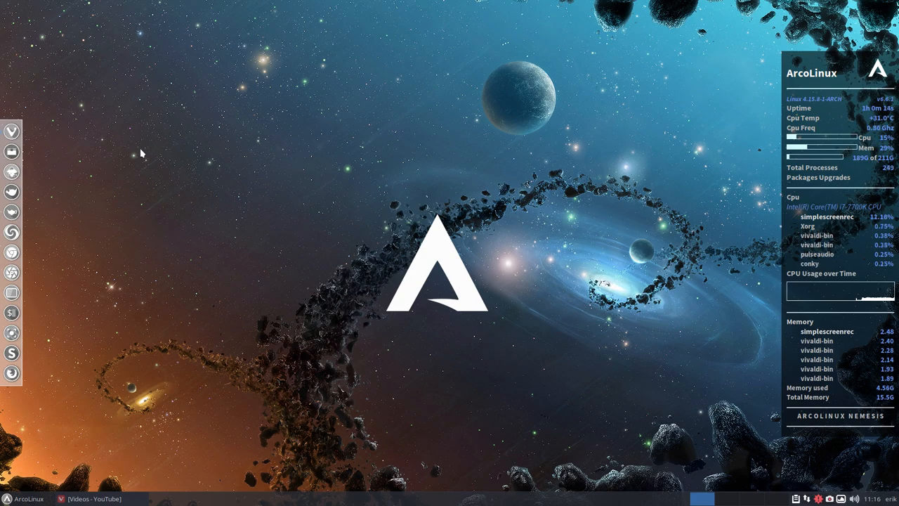
- Launch Vivaldi and search Google for 'aur spotify'
click(77, 499)
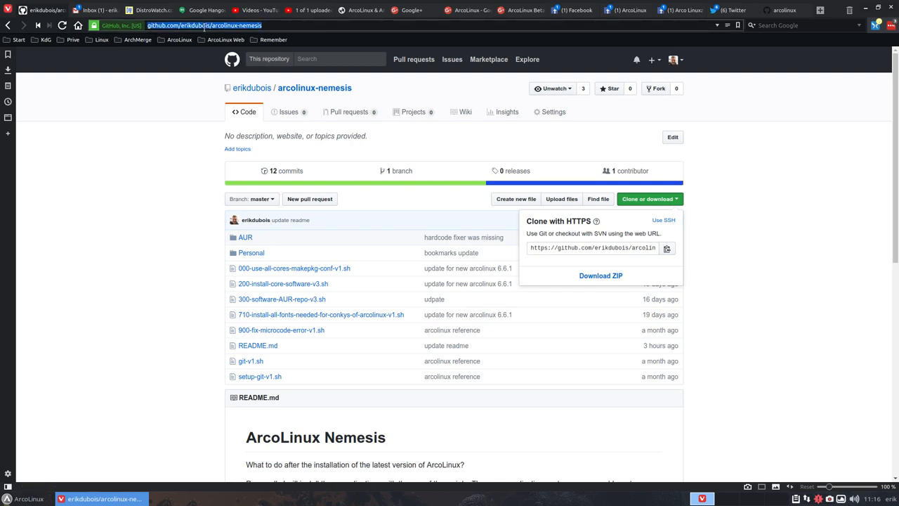
text(aure pi)
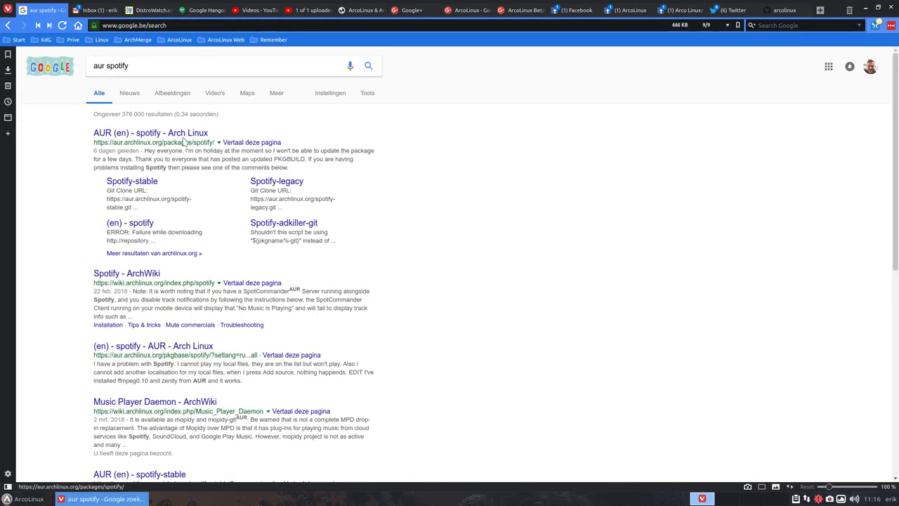
- Open the AUR spotify package page and read down through the user comments
click(151, 132)
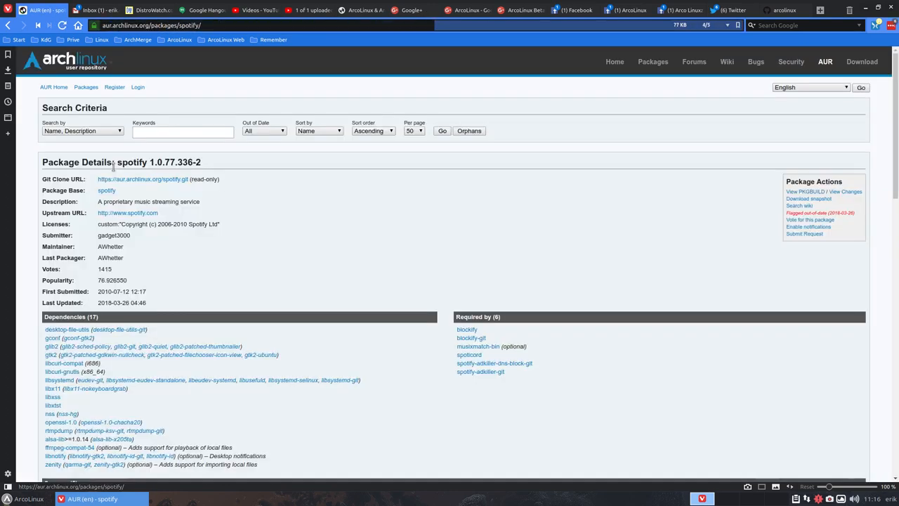
scroll(down, 3)
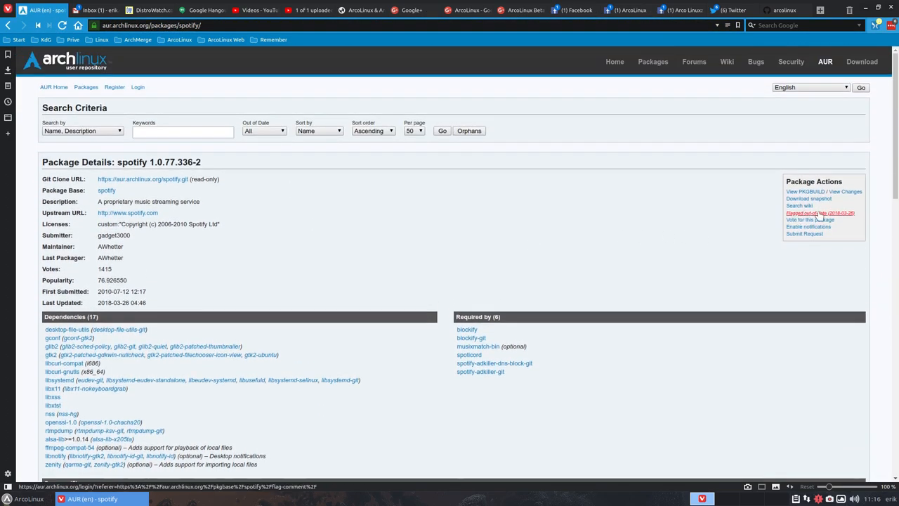
mouse_move(857, 230)
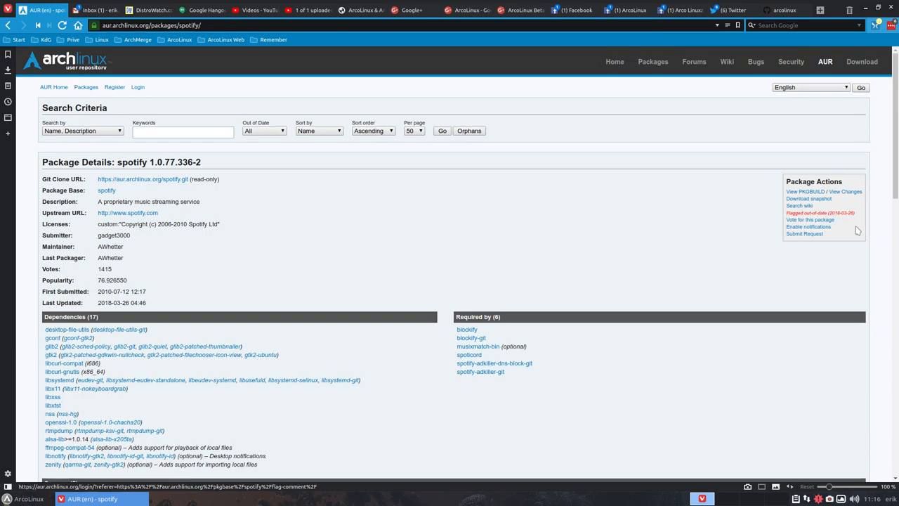
scroll(down, 3)
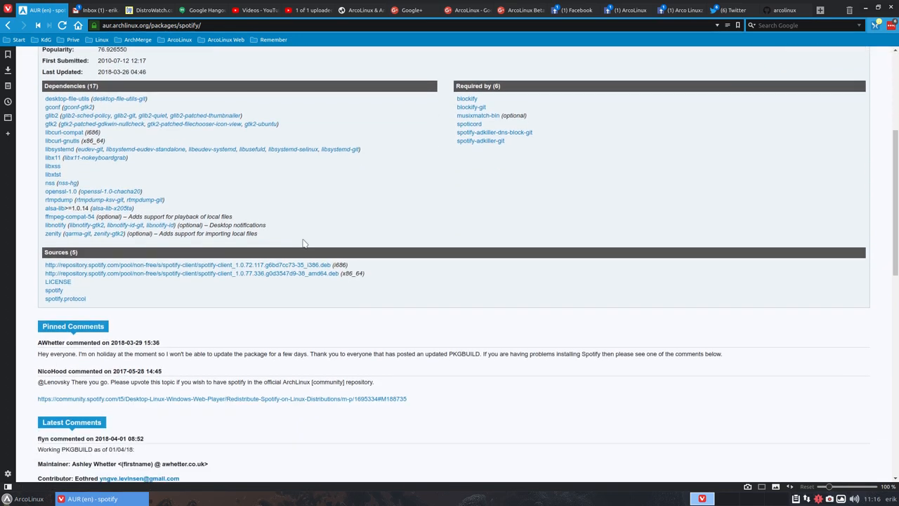
scroll(down, 3)
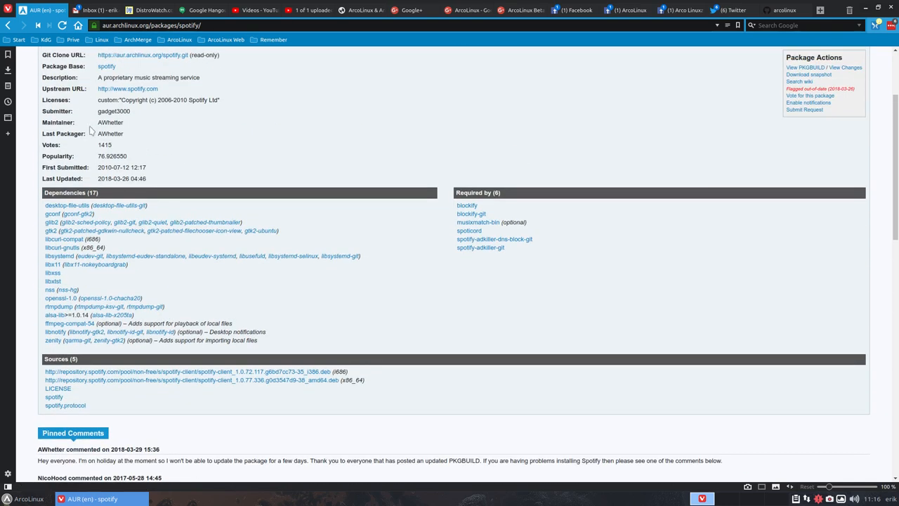
scroll(down, 3)
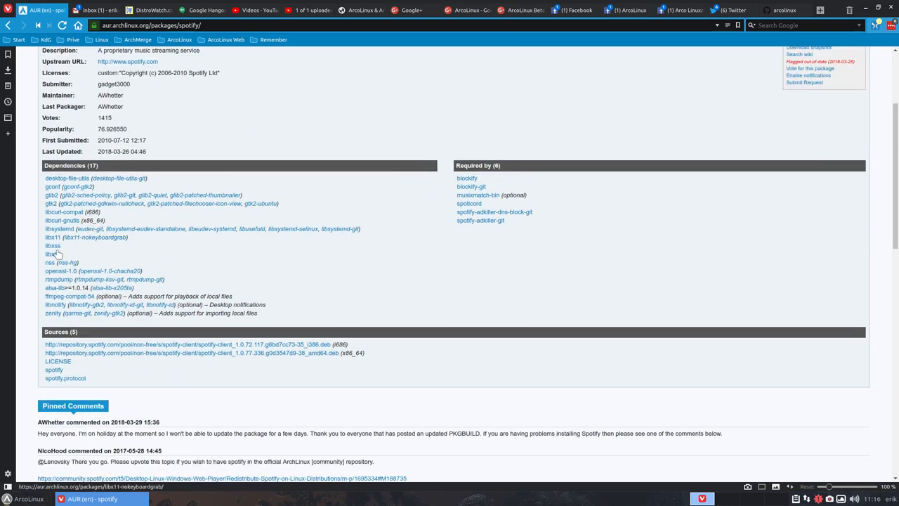
scroll(down, 3)
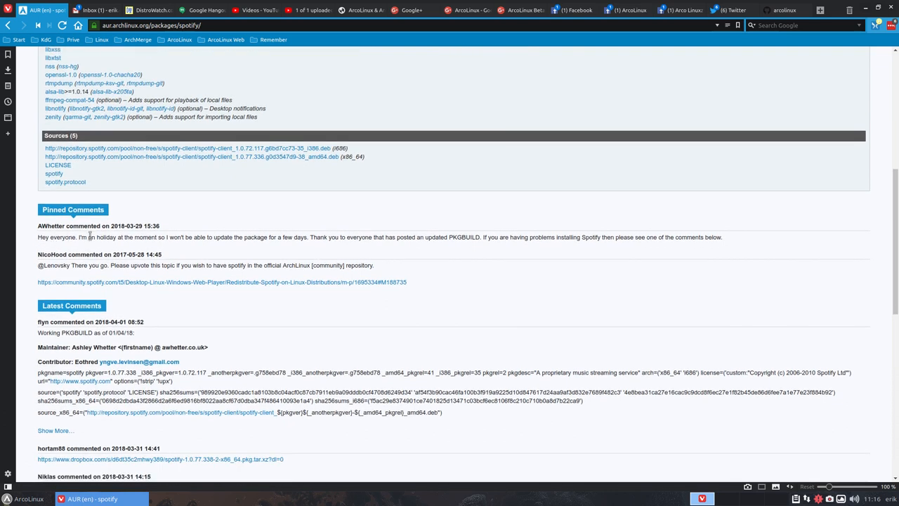
mouse_move(202, 246)
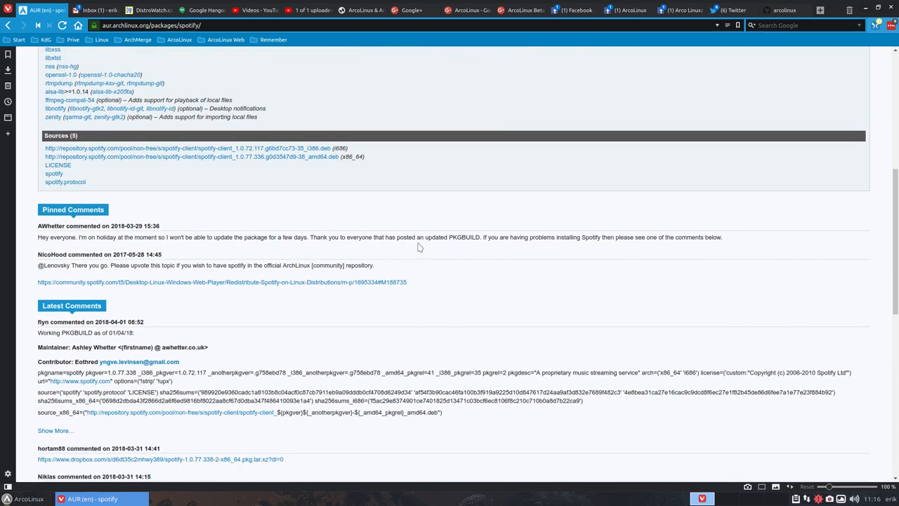
scroll(down, 3)
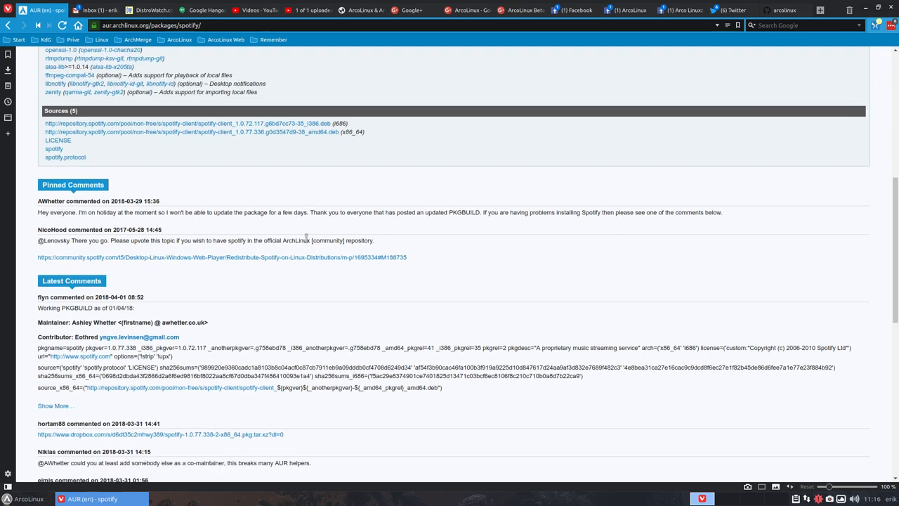
scroll(down, 3)
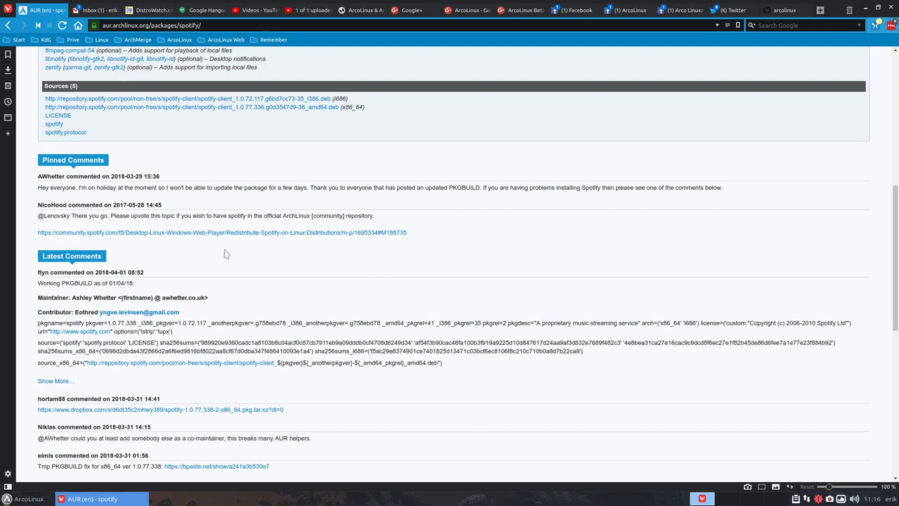
mouse_move(194, 250)
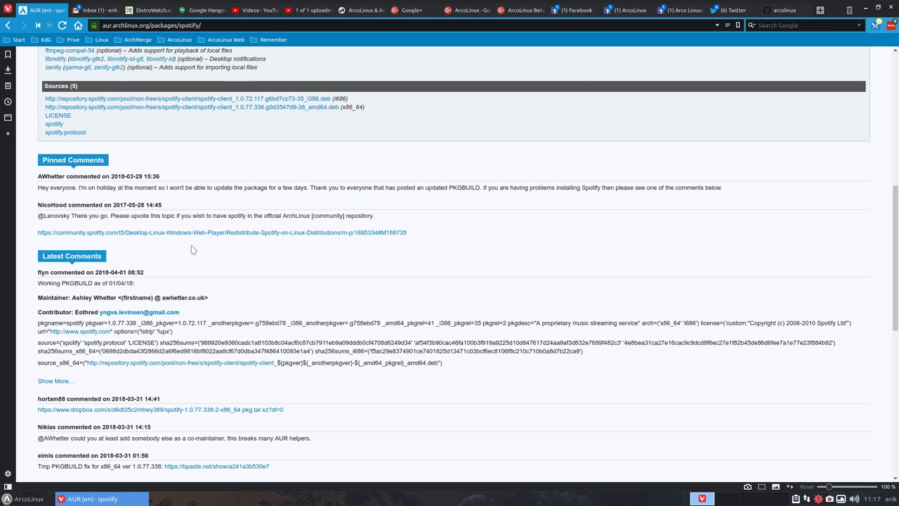
mouse_move(31, 264)
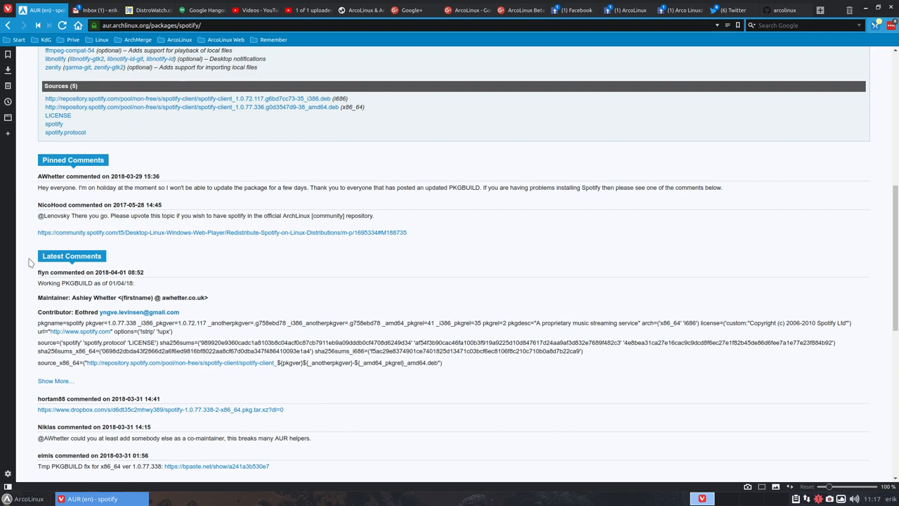
mouse_move(586, 245)
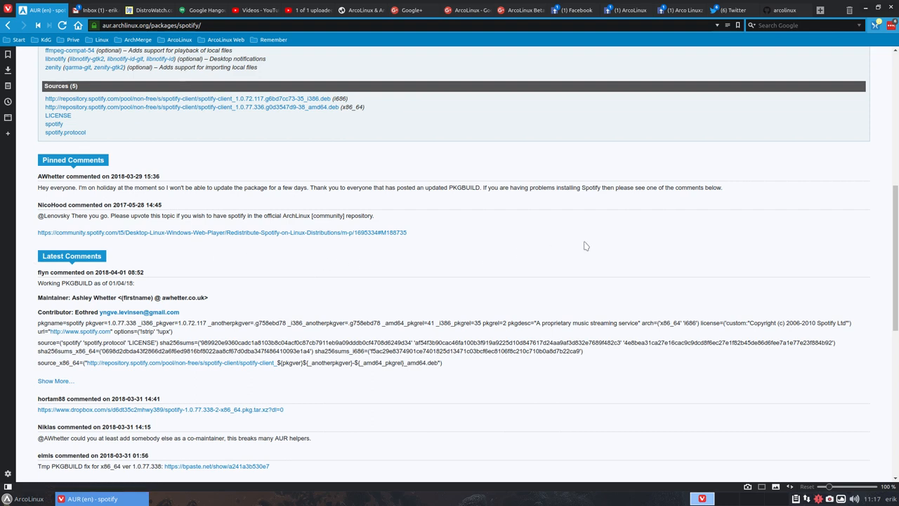
scroll(down, 3)
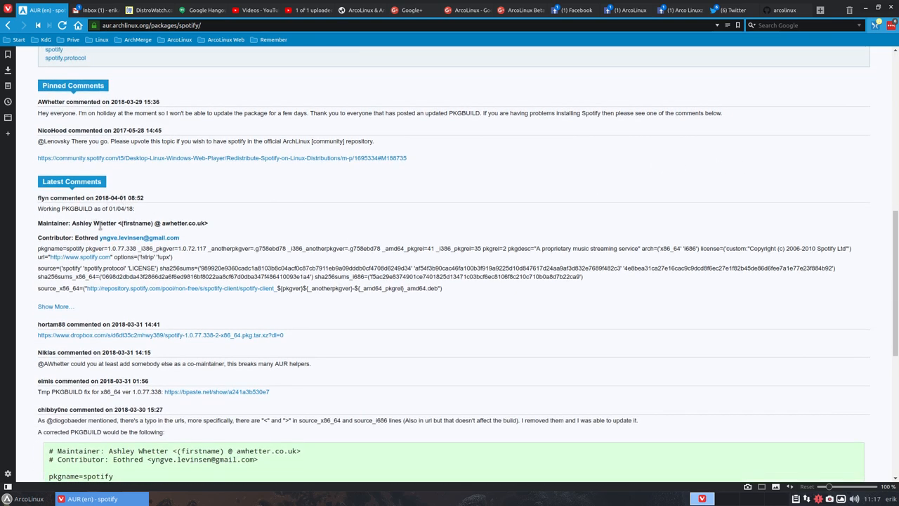
scroll(down, 3)
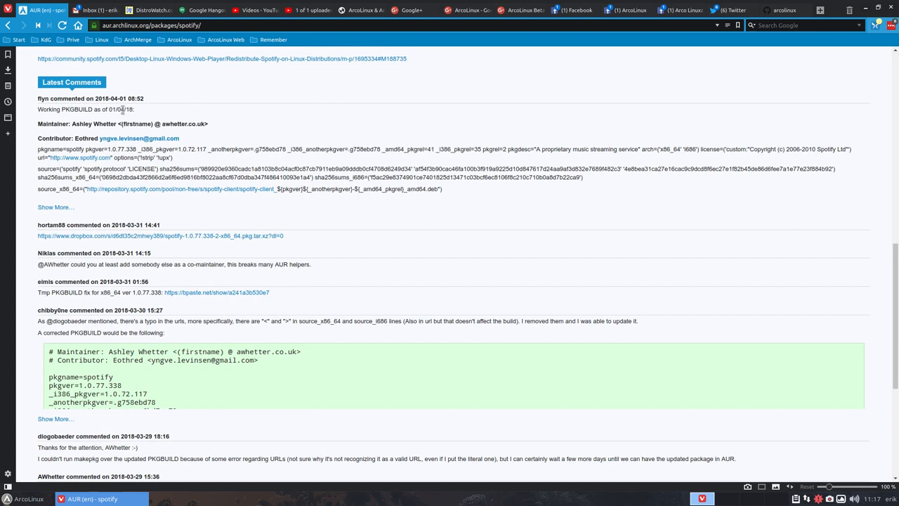
mouse_move(115, 134)
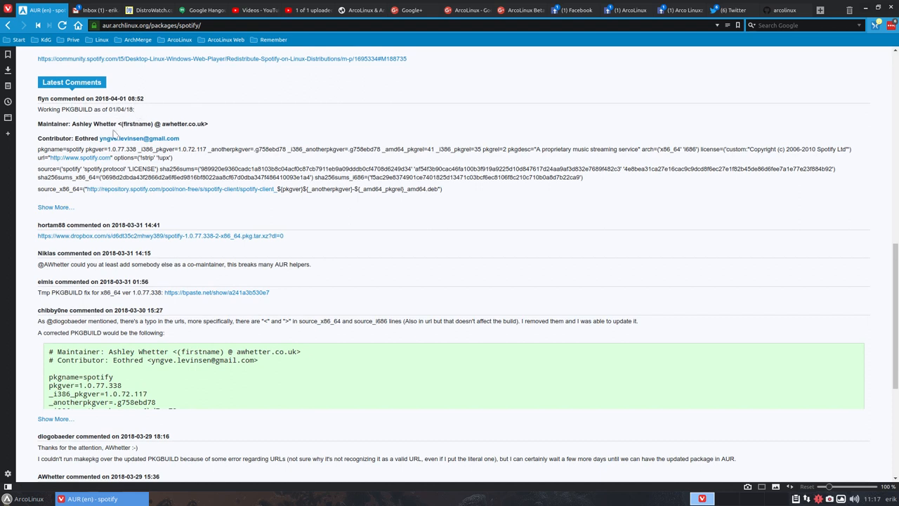
mouse_move(186, 144)
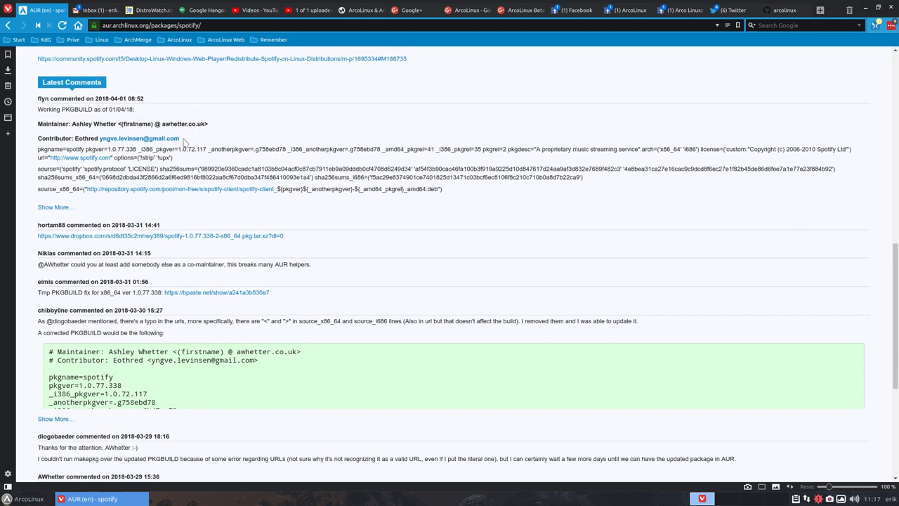
mouse_move(76, 157)
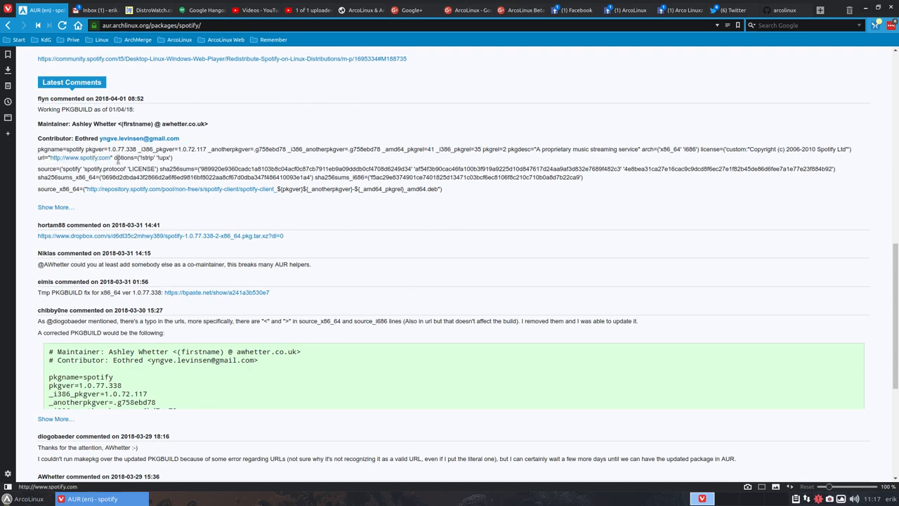
- Expand the full PKGBUILD in the latest comment and read it through
click(54, 207)
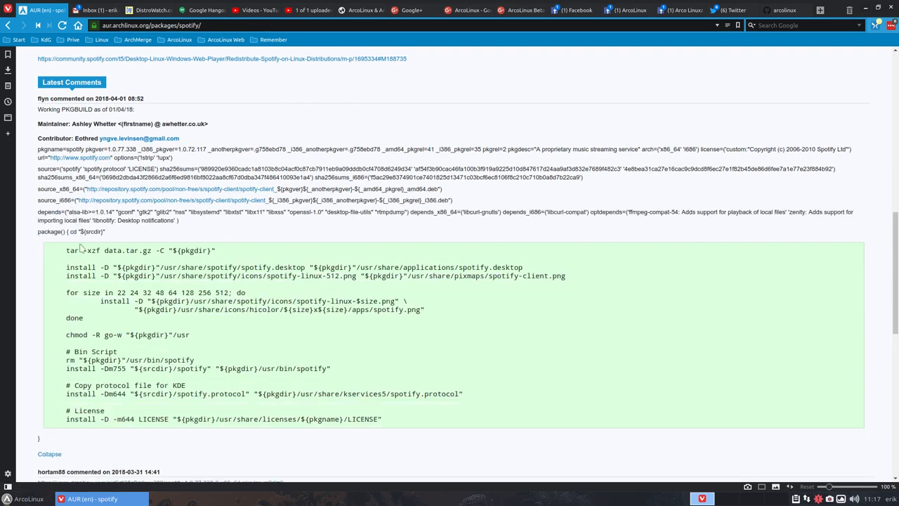
scroll(down, 3)
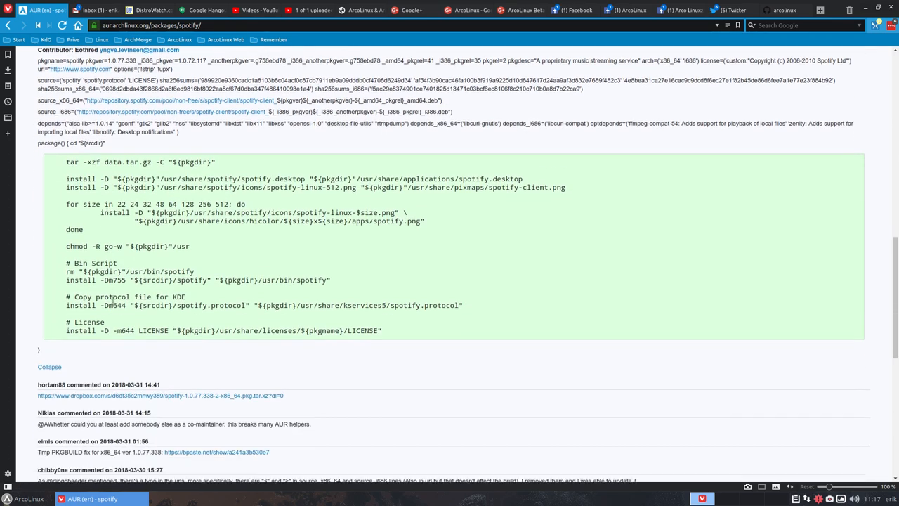
scroll(down, 3)
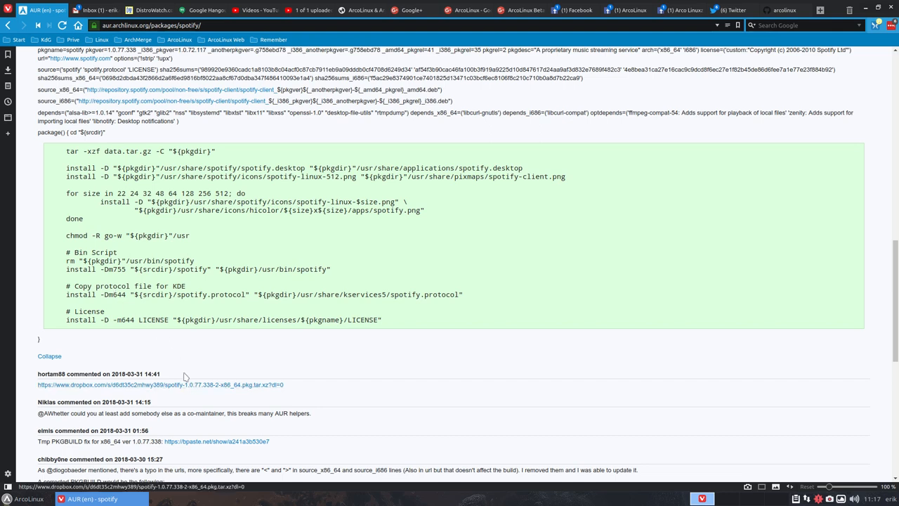
scroll(up, 3)
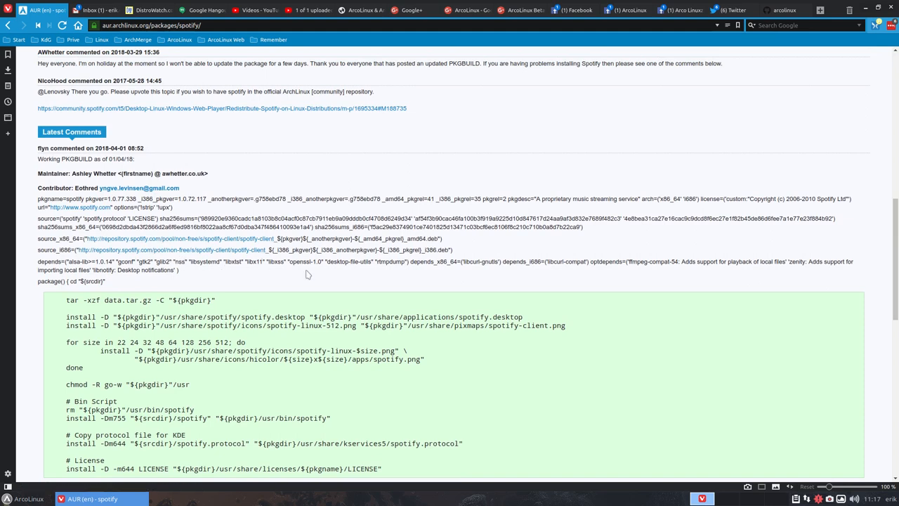
mouse_move(422, 270)
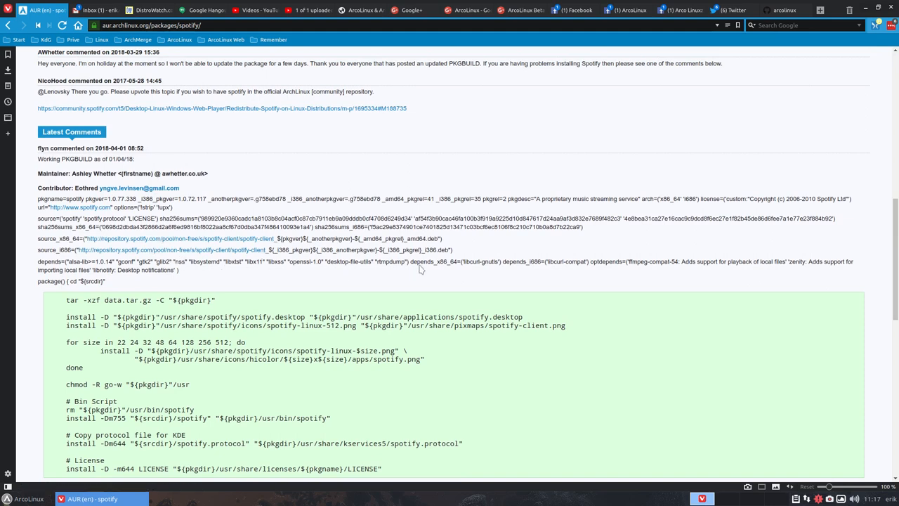
scroll(down, 3)
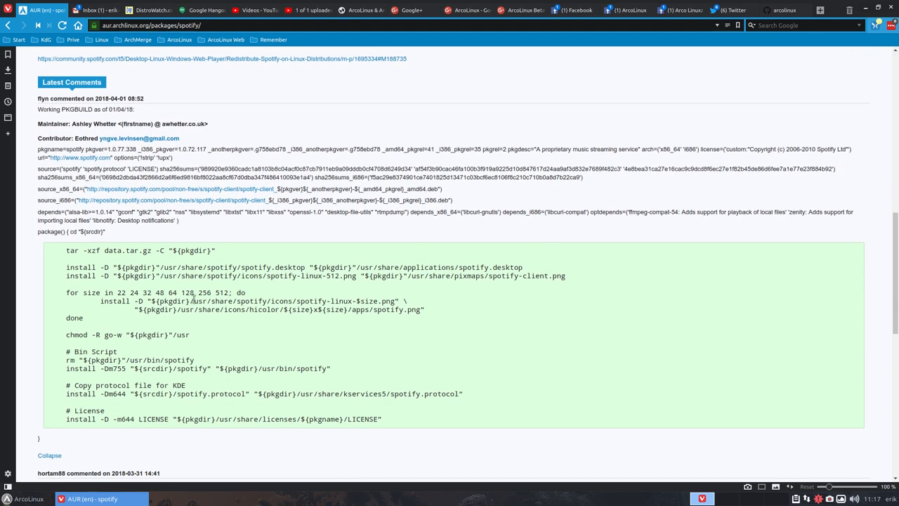
scroll(down, 3)
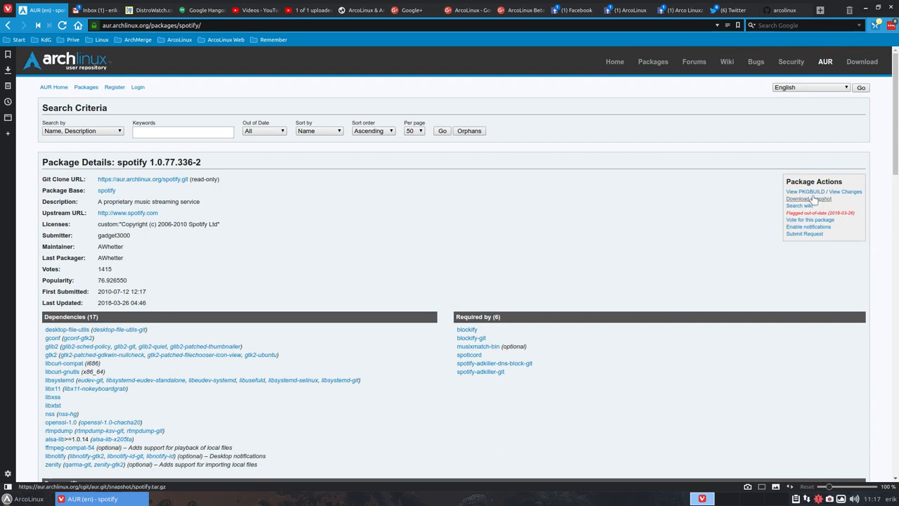
mouse_move(812, 199)
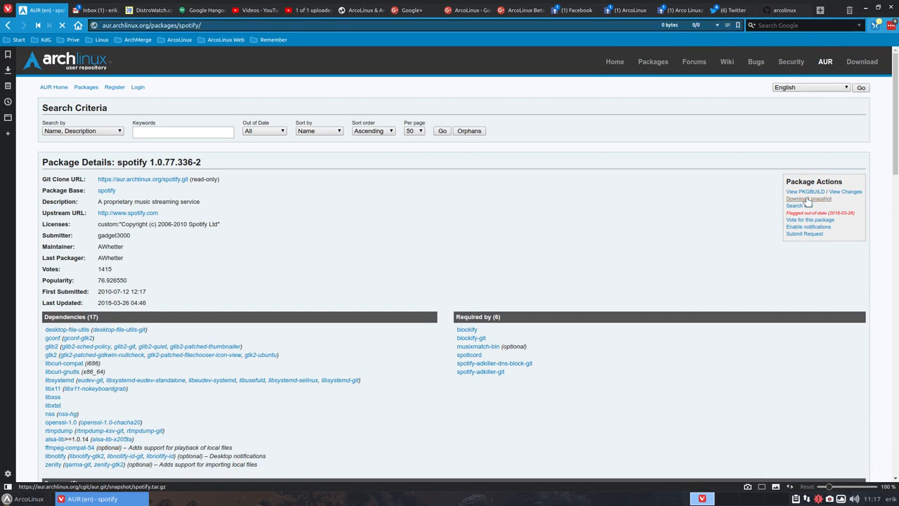
- Download the spotify package snapshot from Package Actions
click(808, 198)
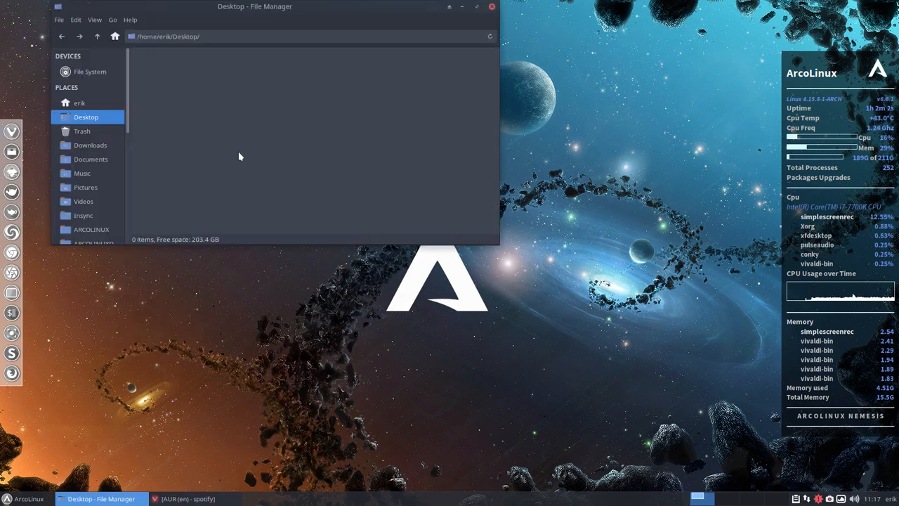
- Extract spotify.tar.gz in Downloads and open the spotify folder's PKGBUILD in Sublime Text
click(90, 145)
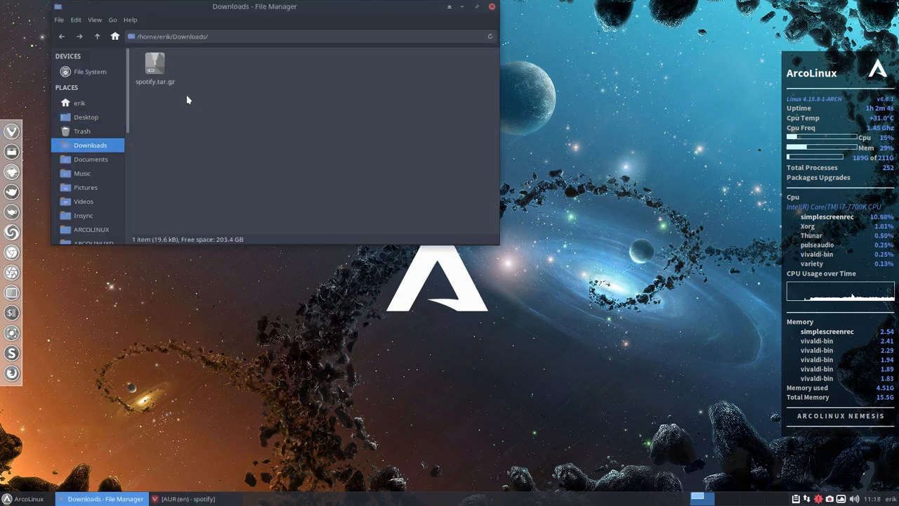
right_click(155, 67)
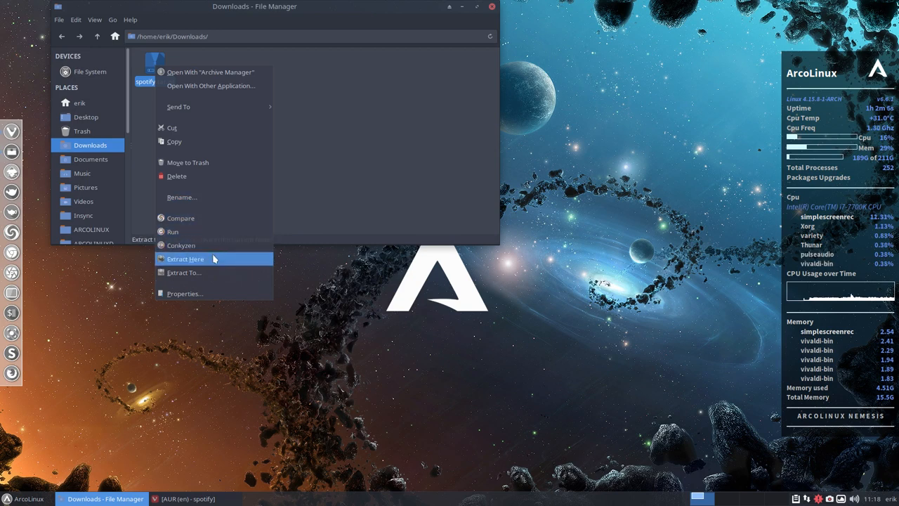
click(186, 258)
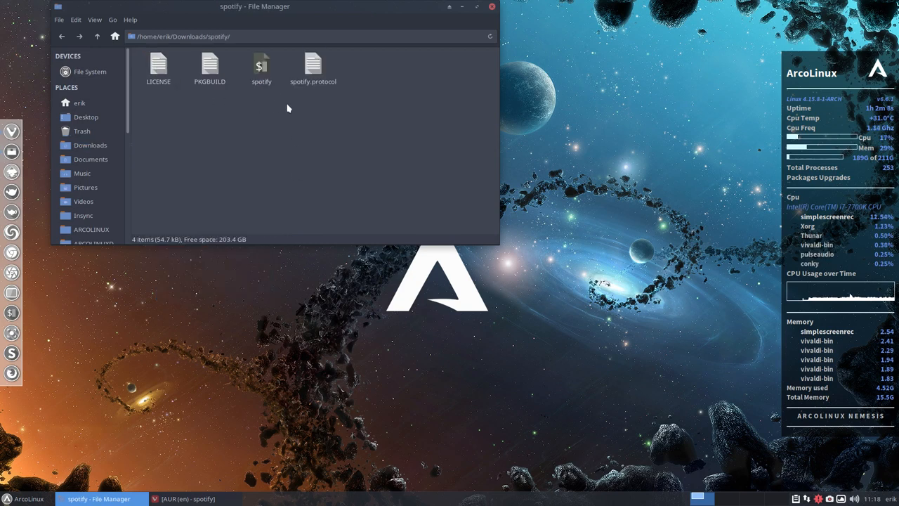
click(261, 67)
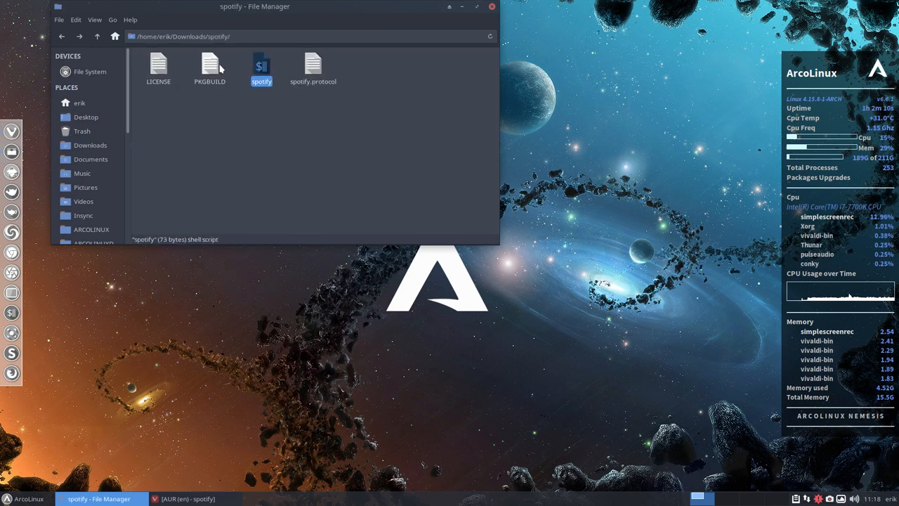
double_click(209, 63)
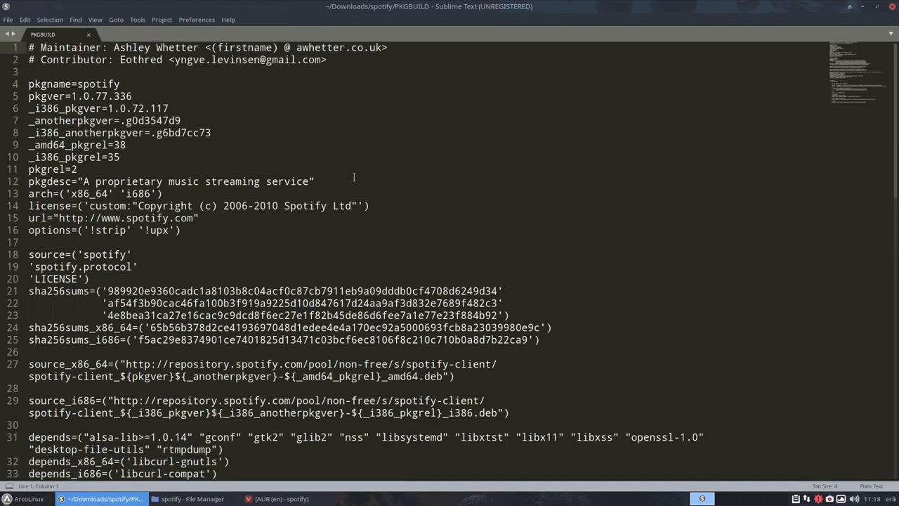
scroll(down, 3)
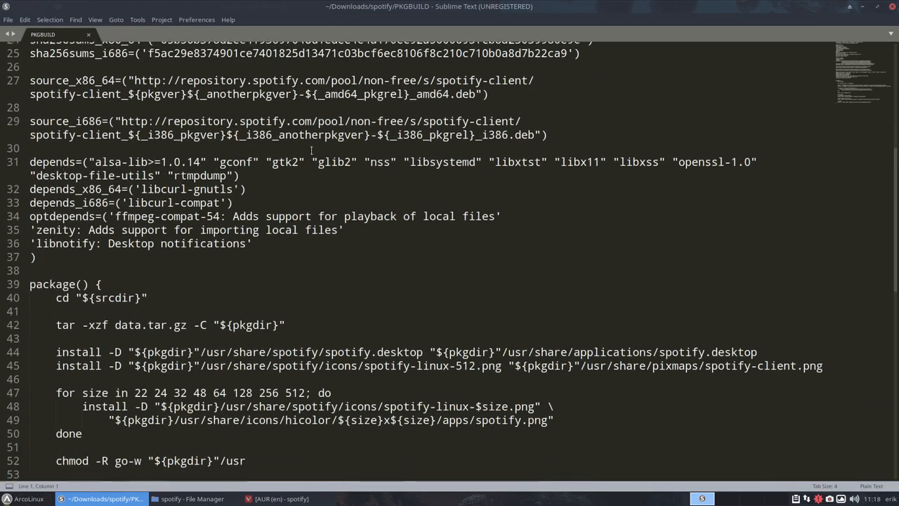
scroll(up, 3)
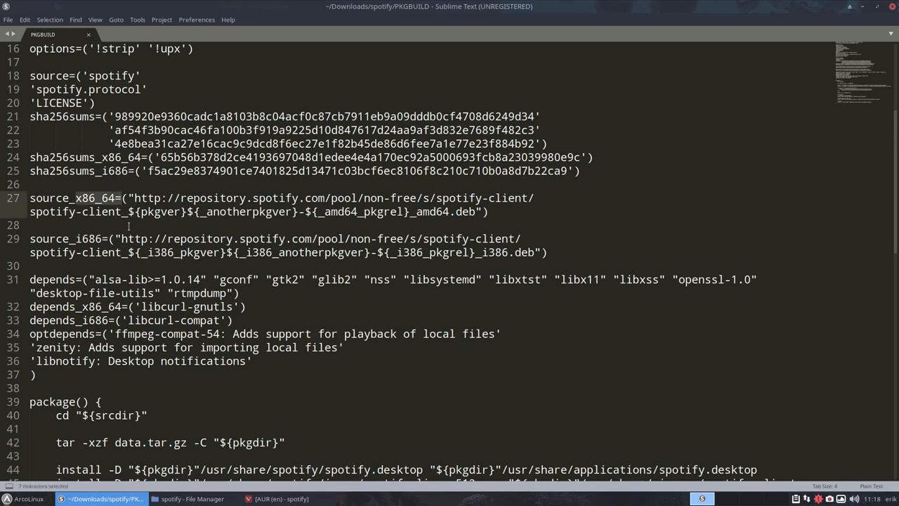
click(154, 196)
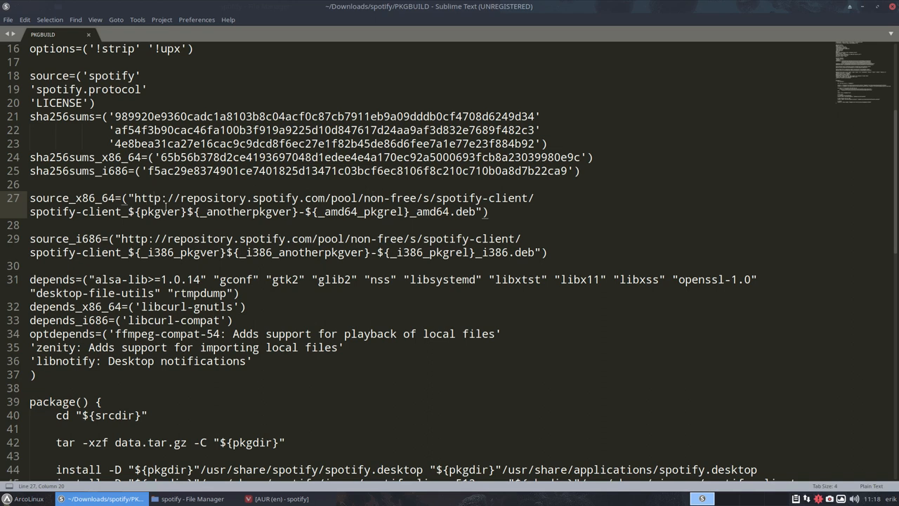
drag(133, 197, 295, 196)
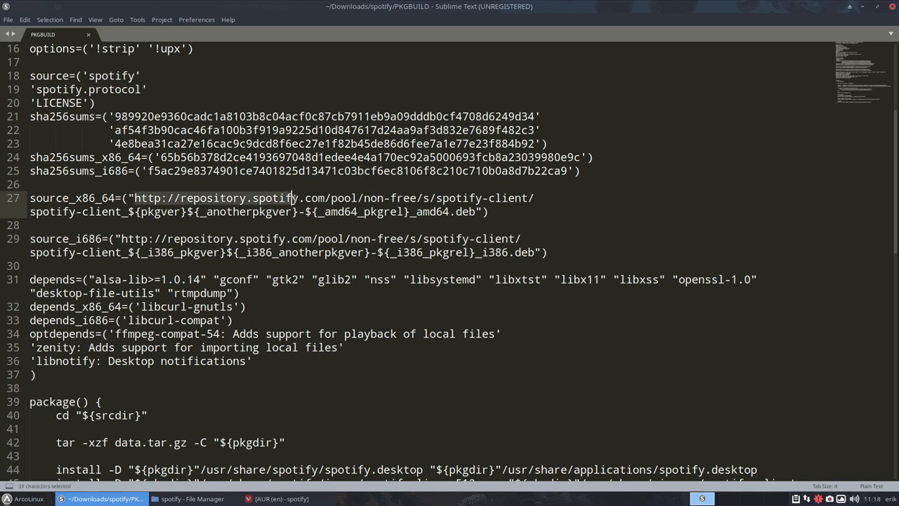
drag(295, 197, 537, 196)
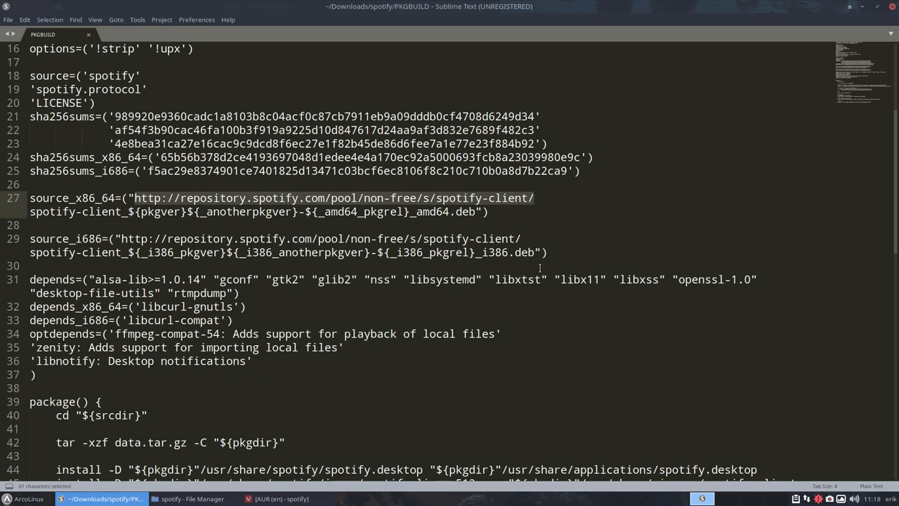
key(ctrl+c)
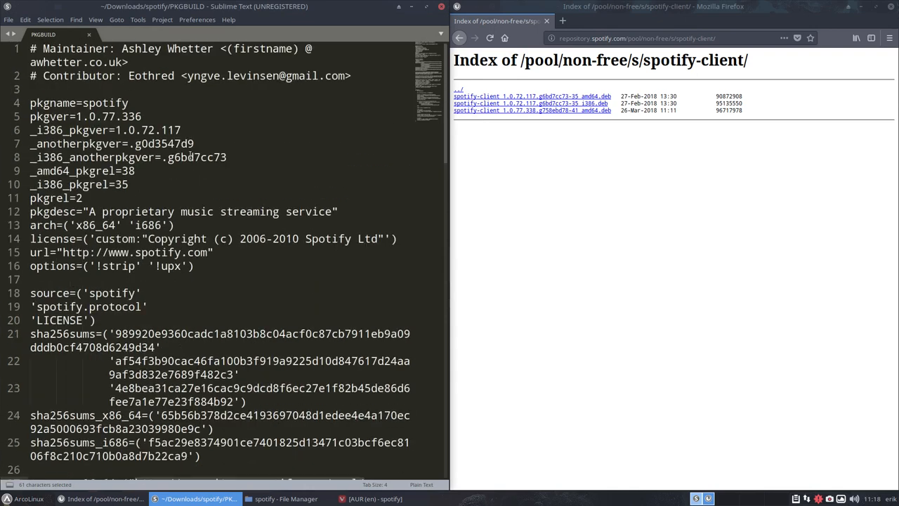
mouse_move(413, 127)
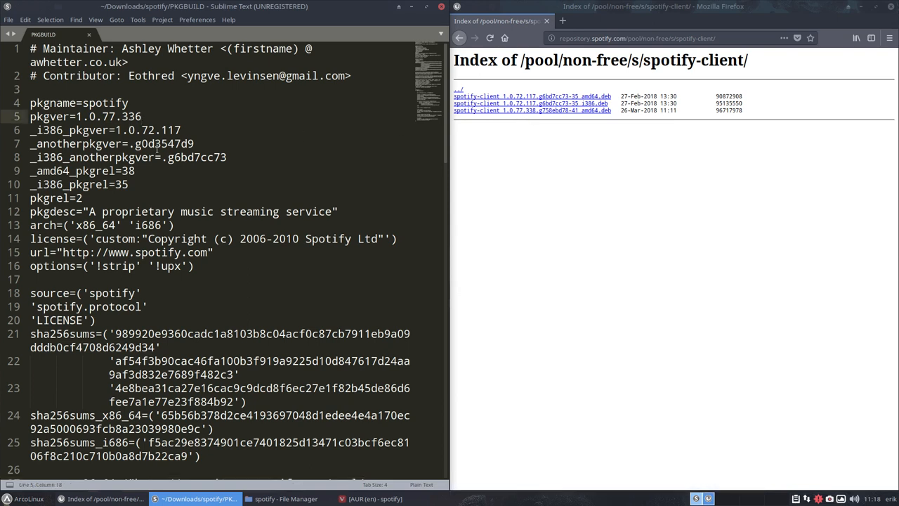
mouse_move(530, 118)
text(8)
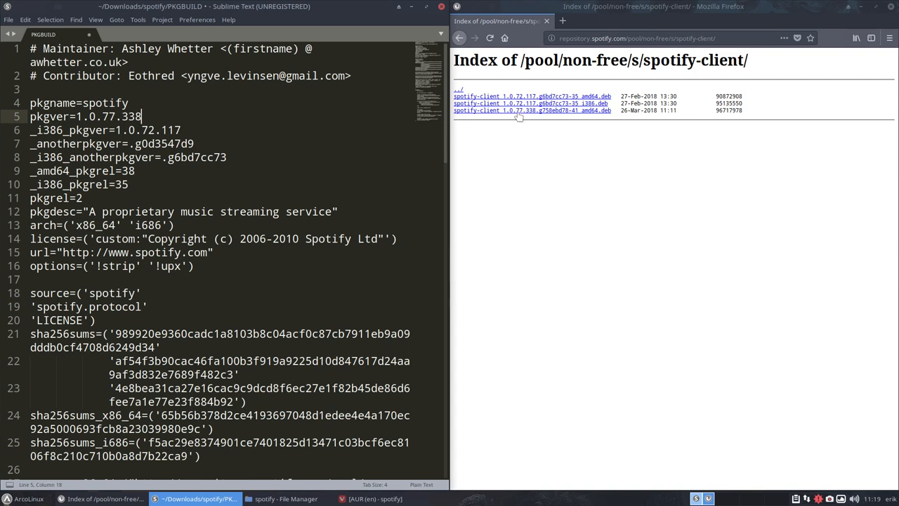
mouse_move(531, 110)
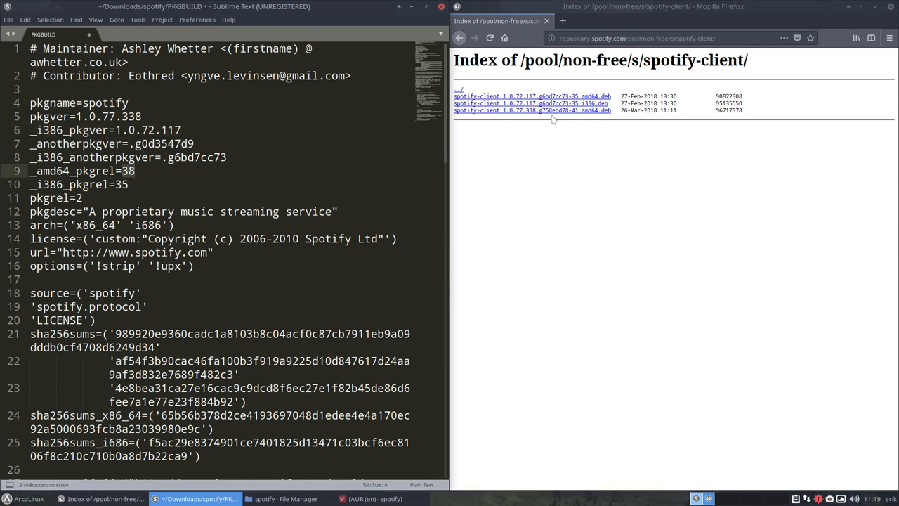
mouse_move(577, 109)
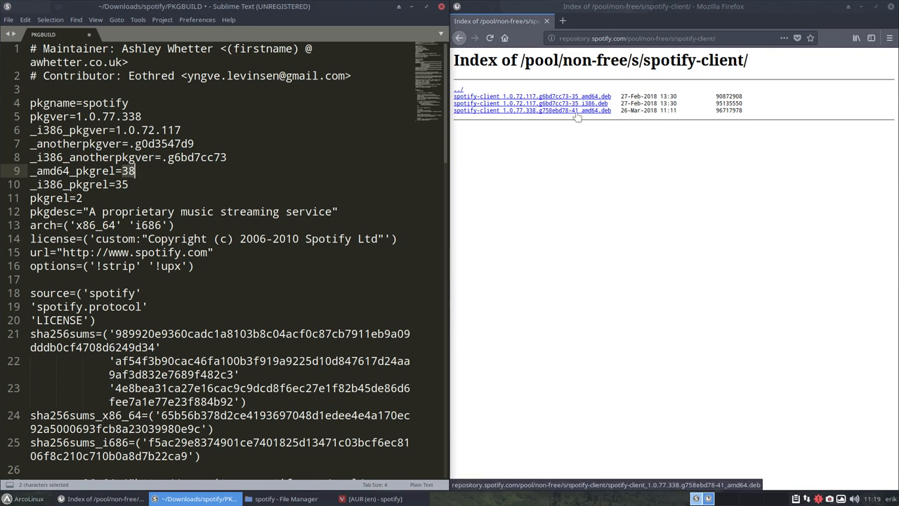
scroll(down, 3)
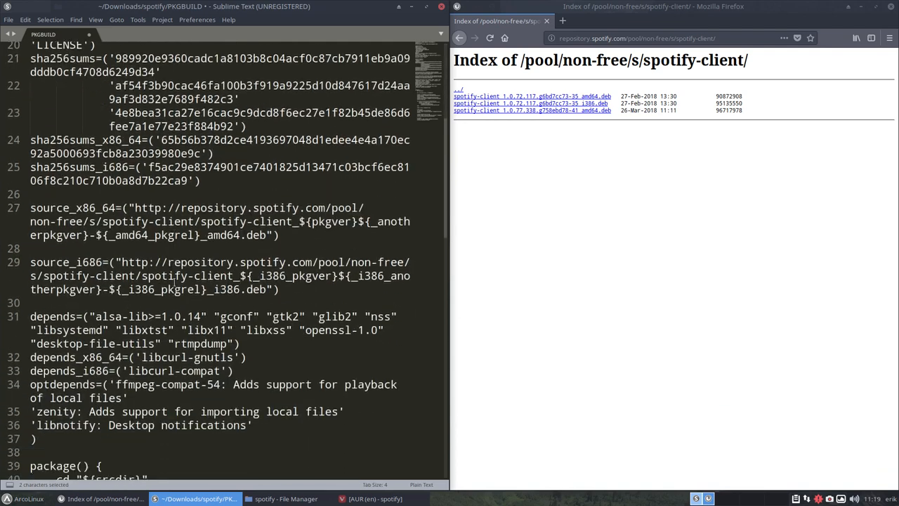
scroll(down, 3)
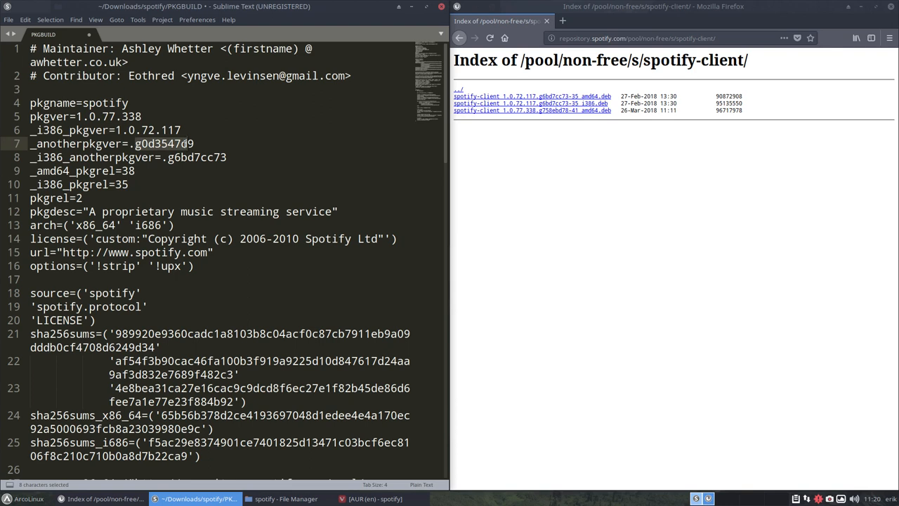
- Place the cursor at the old .g0d3547d9 hash on the _anotherpkgver line, with the editor beside the repository index
click(159, 143)
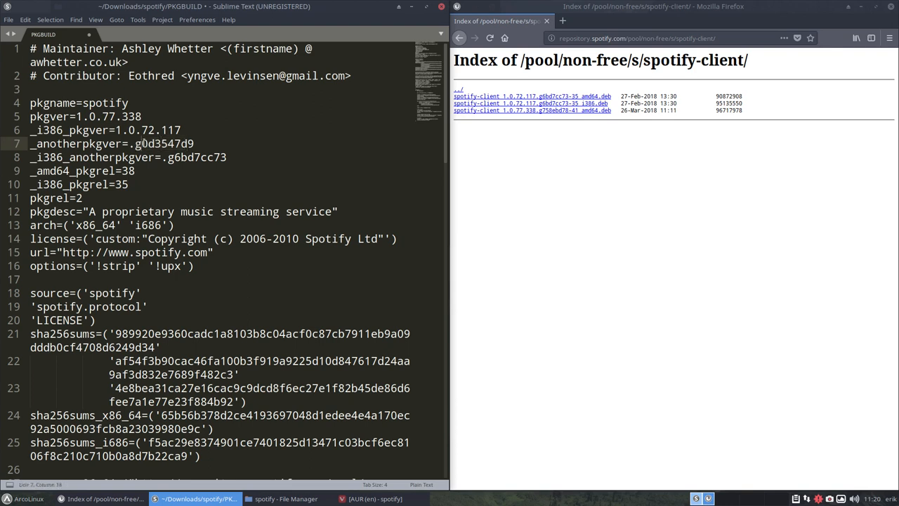
click(141, 143)
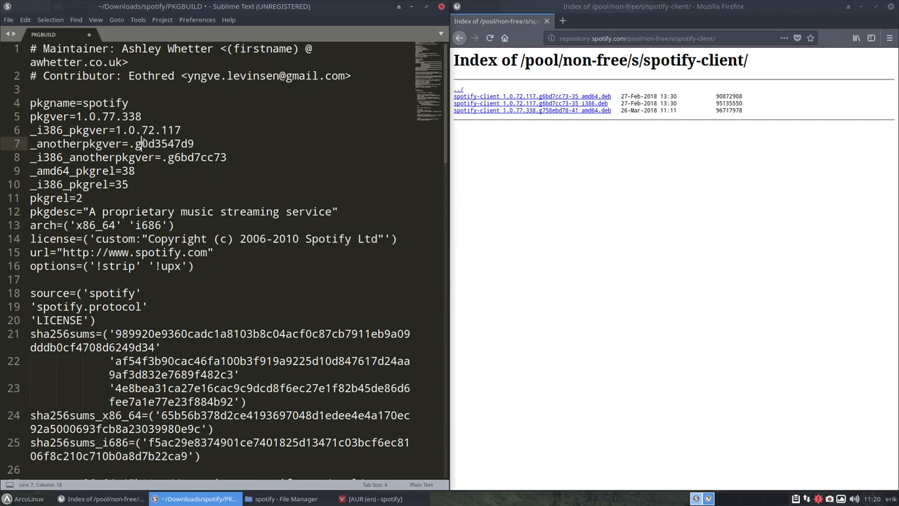
scroll(down, 3)
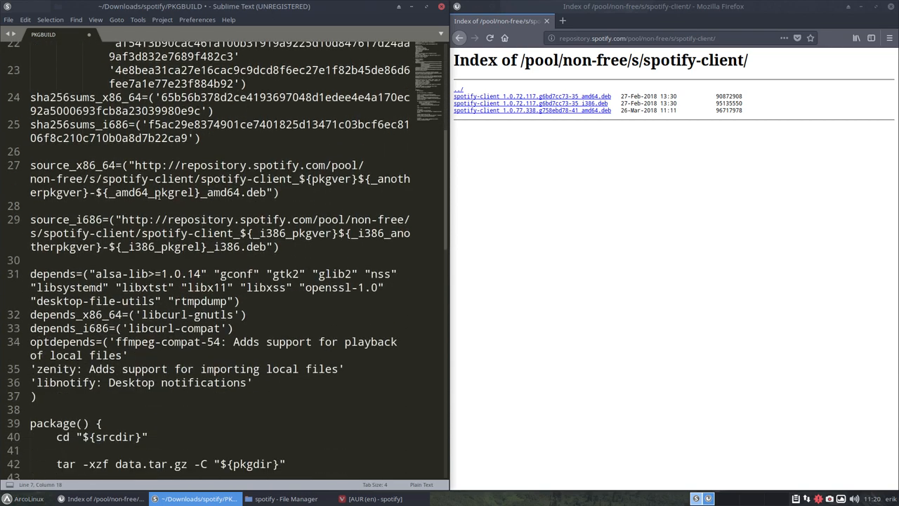
scroll(down, 3)
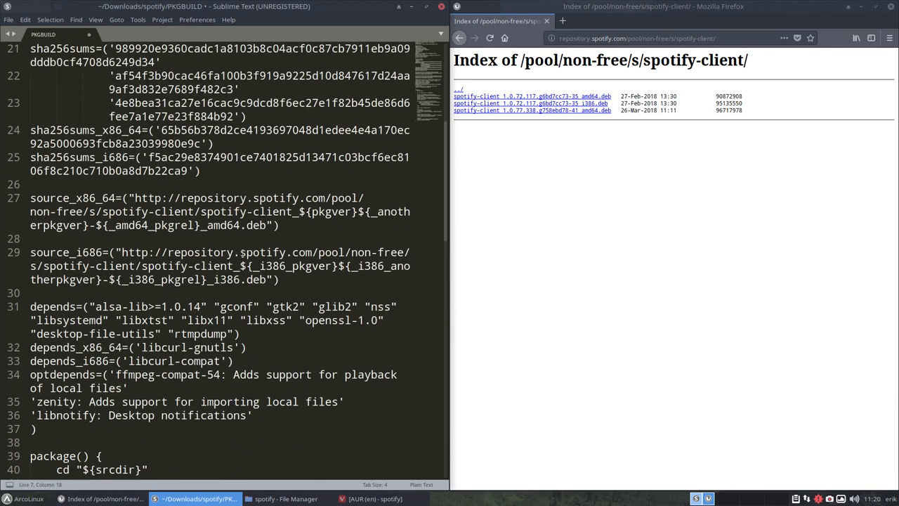
mouse_move(452, 239)
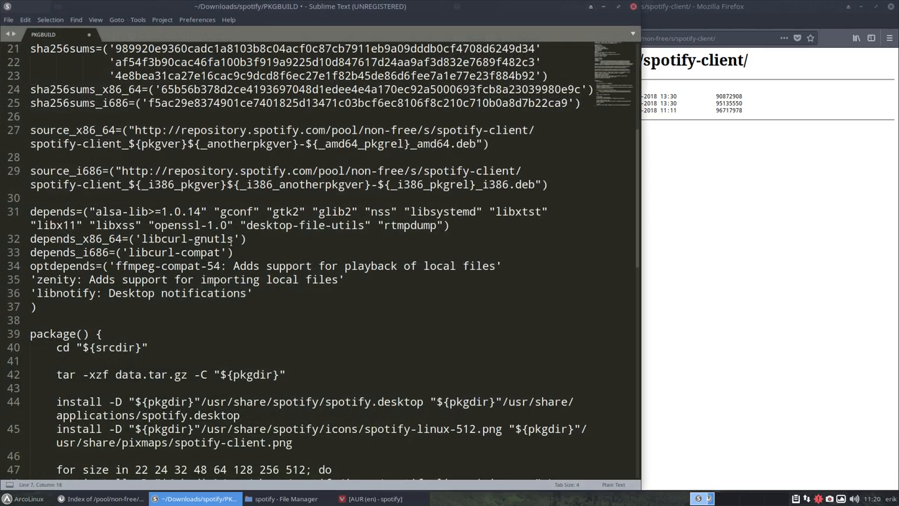
drag(31, 129, 489, 143)
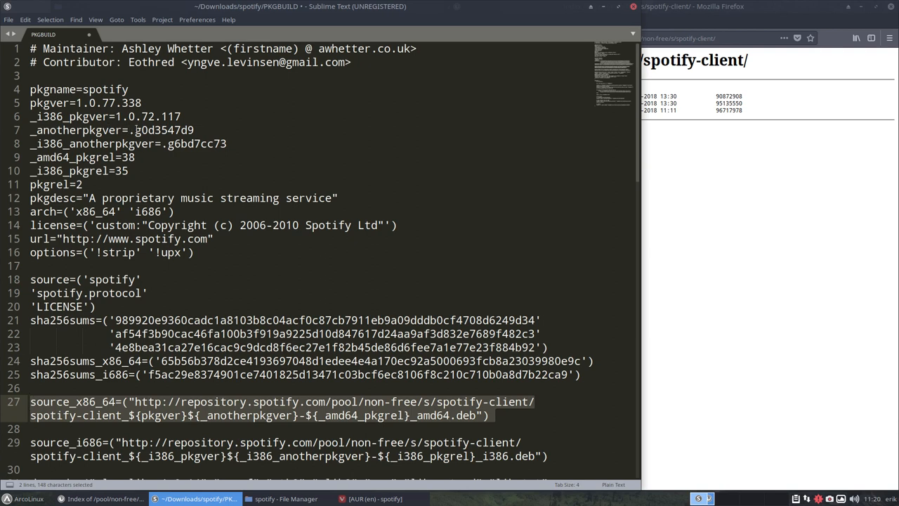
click(135, 129)
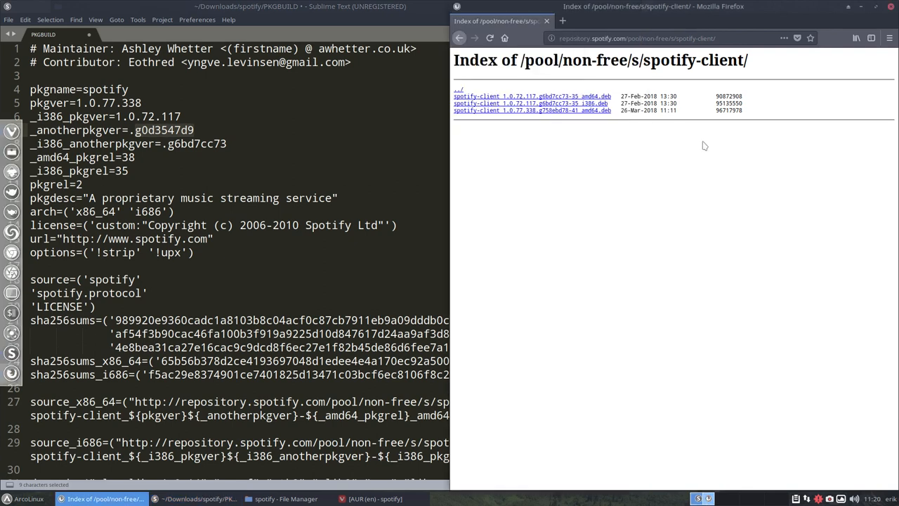
mouse_move(553, 110)
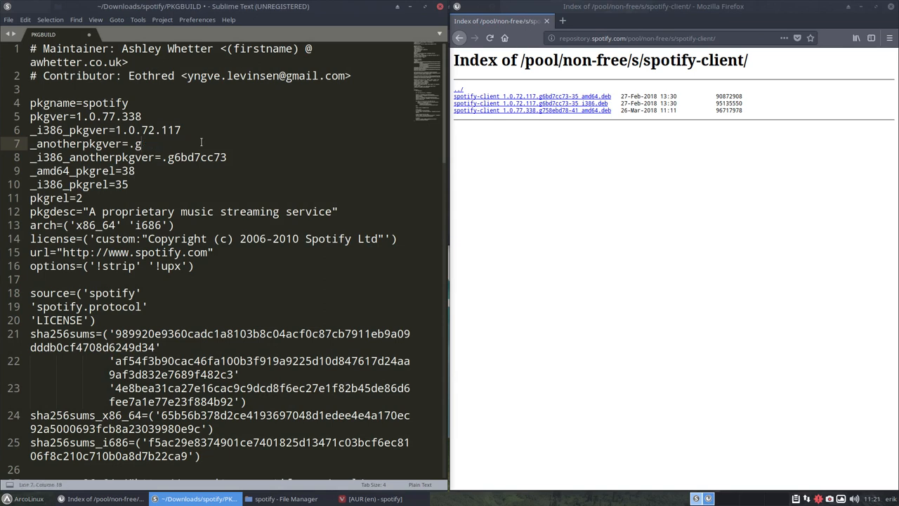
- Set _anotherpkgver to .g758ebd78 and change _amd64_pkgrel from 38 to 41
text(78)
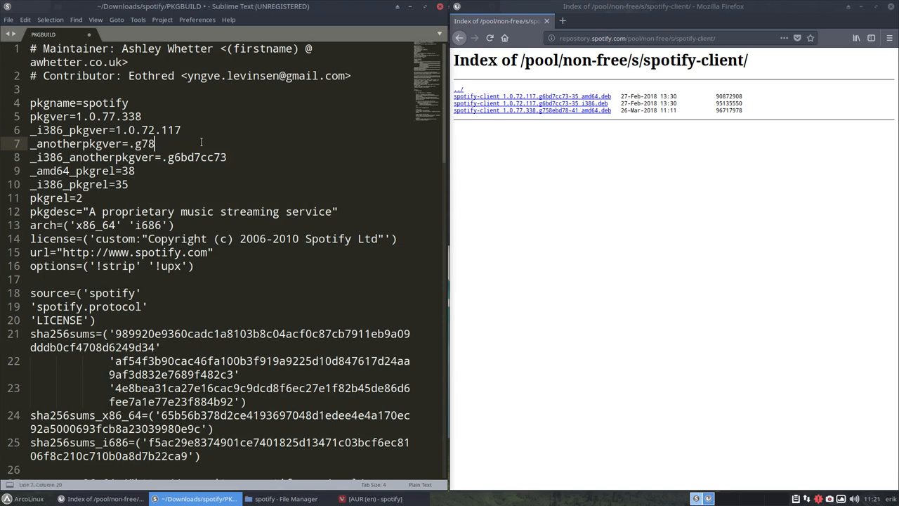
text(5)
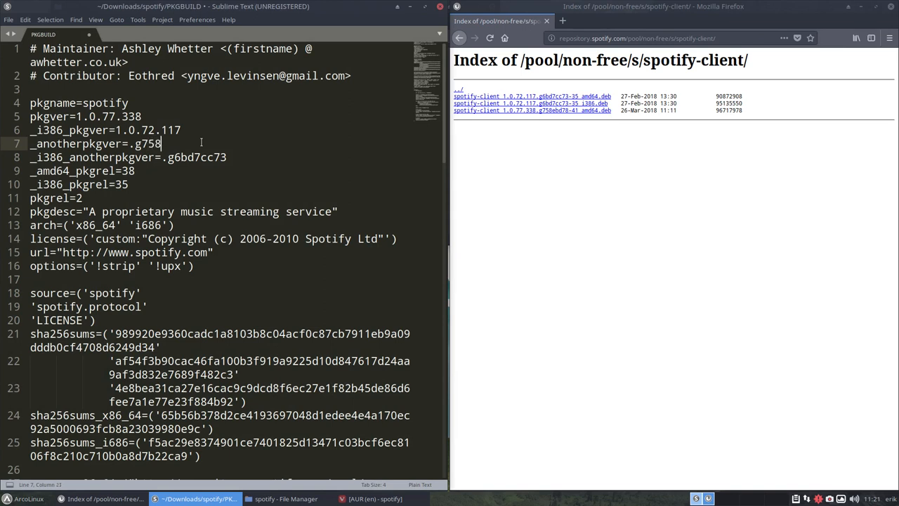
text(e)
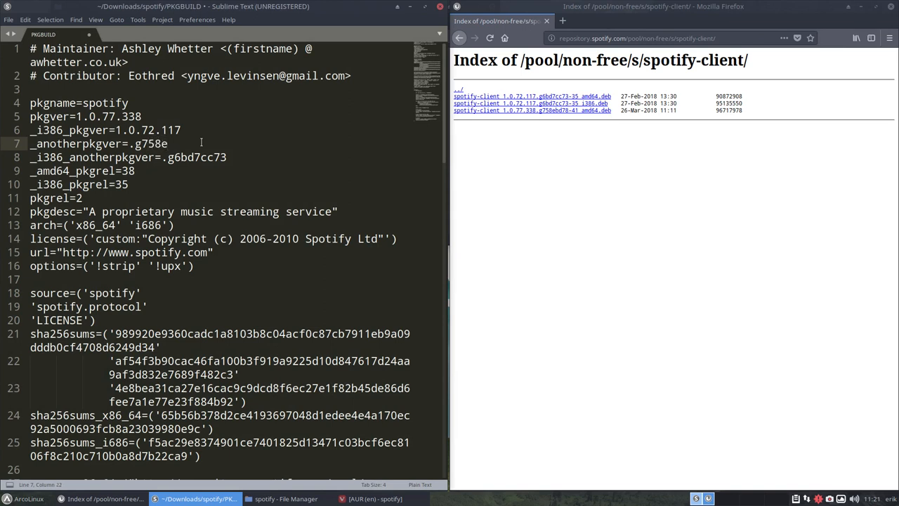
text(bd)
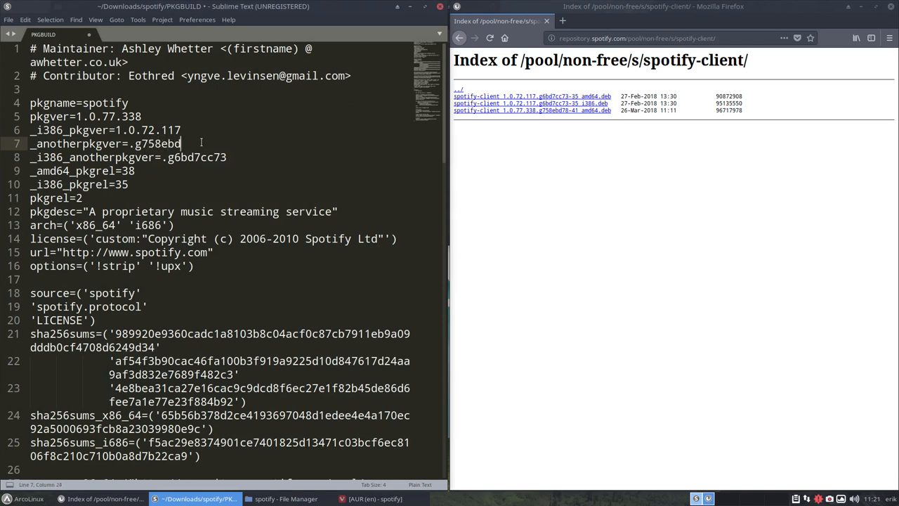
text(78)
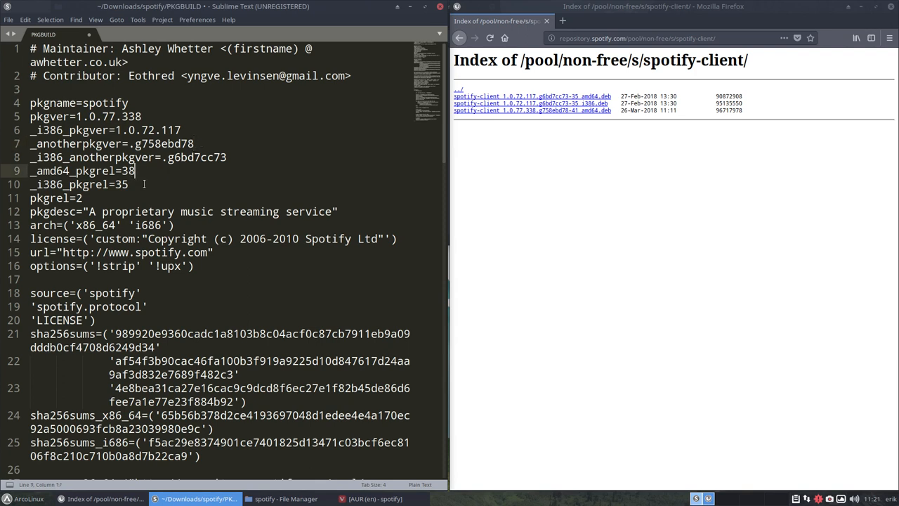
text(41)
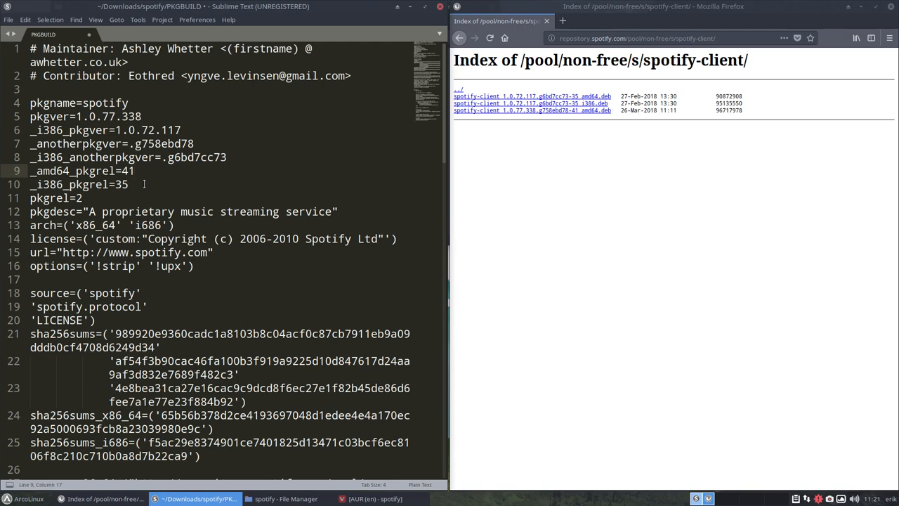
- Maximize the editor, check the source_x86_64 and source_i686 URL lines, and save the PKGBUILD
scroll(down, 3)
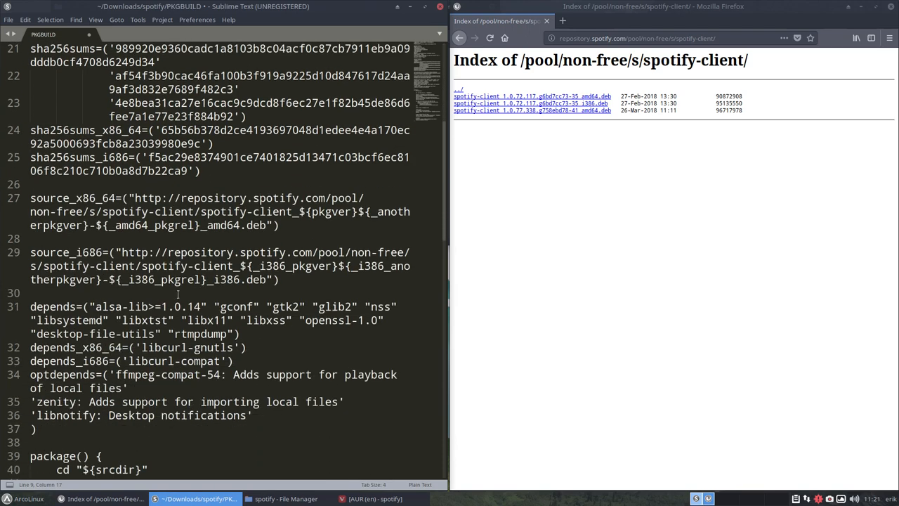
mouse_move(452, 253)
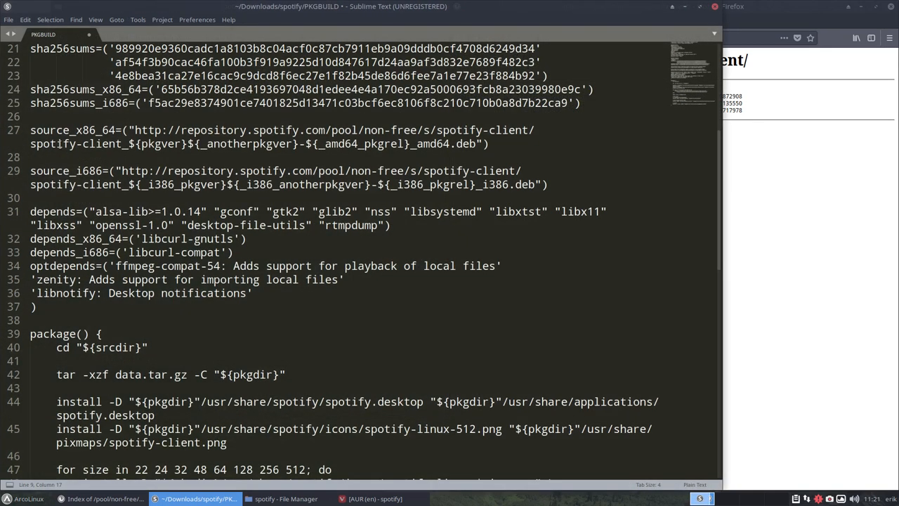
double_click(160, 143)
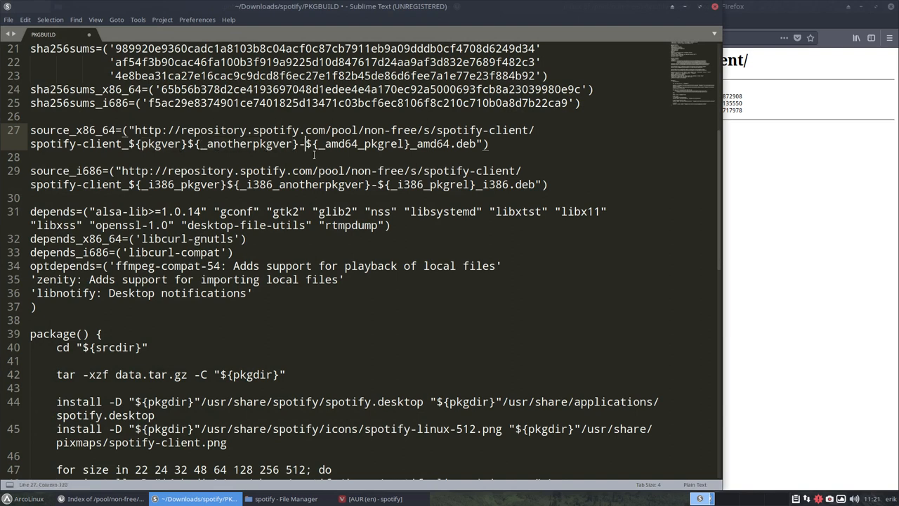
double_click(360, 143)
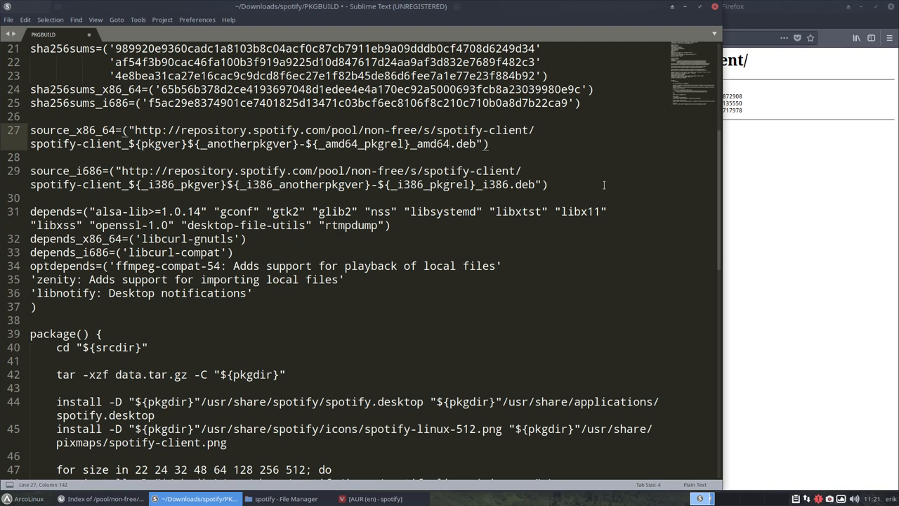
click(546, 184)
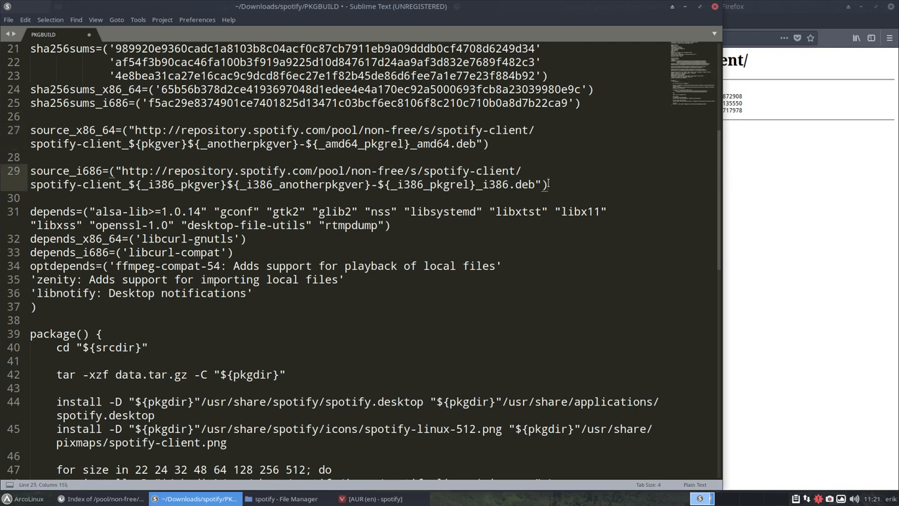
key(ctrl+s)
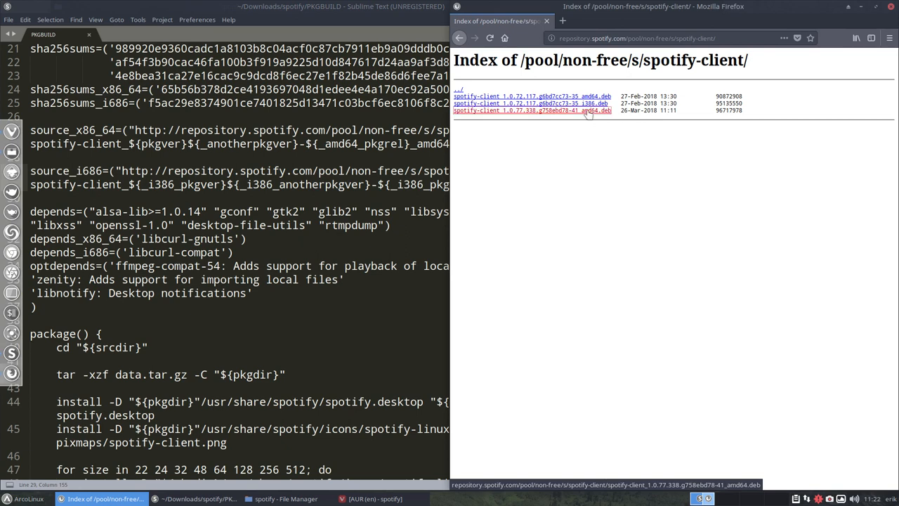
- Download spotify-client_1.0.77.338 amd64 .deb, choosing to save it to disk
click(531, 110)
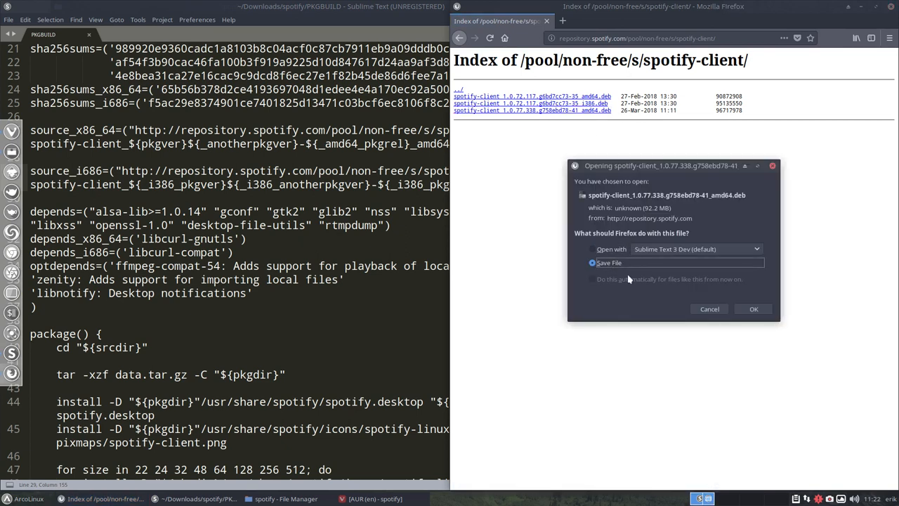
click(753, 309)
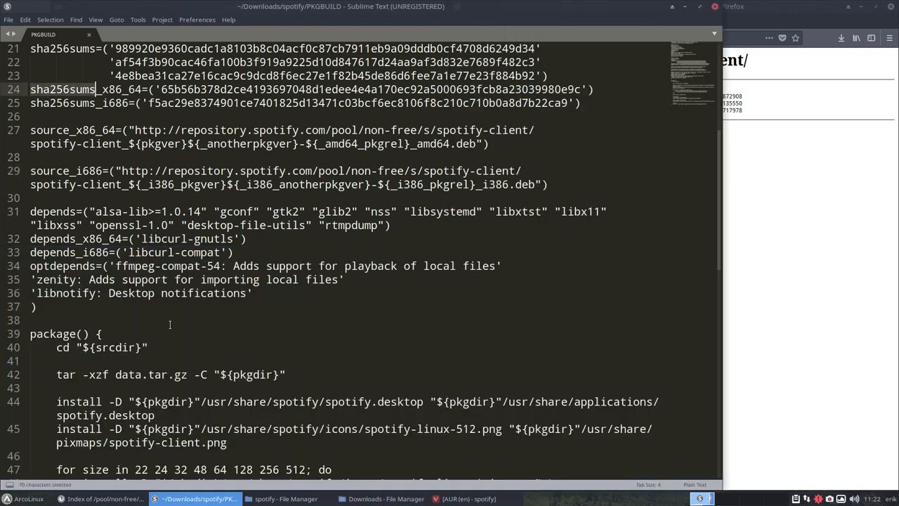
- In Downloads, run sha256sum on the new spotify .deb to get its checksum
click(385, 499)
text(sha)
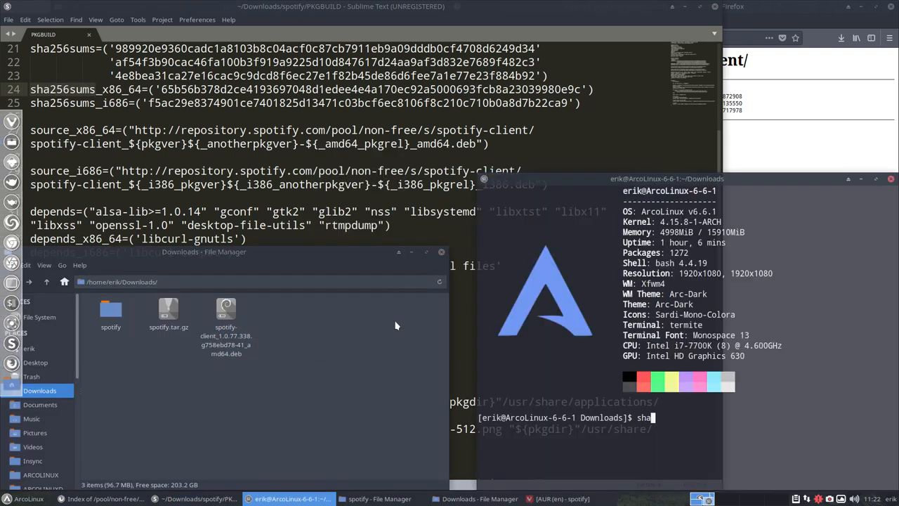
text(256)
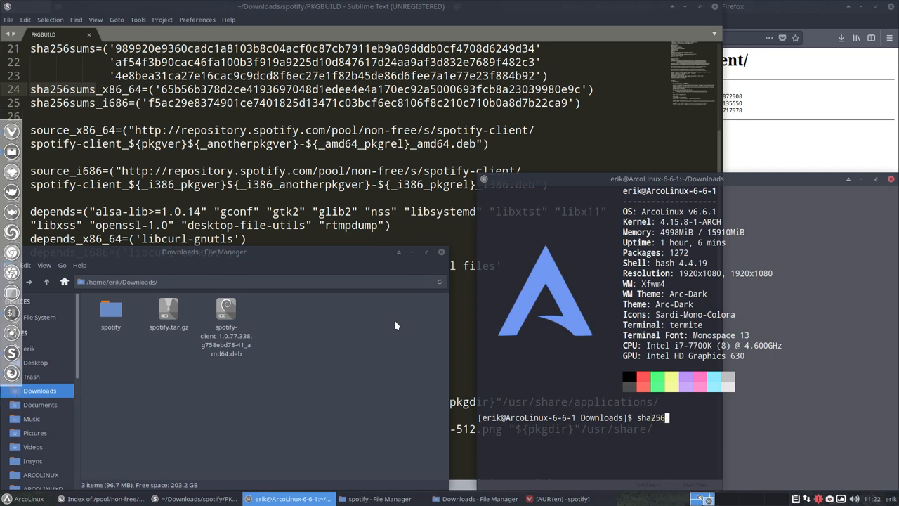
text(sum)
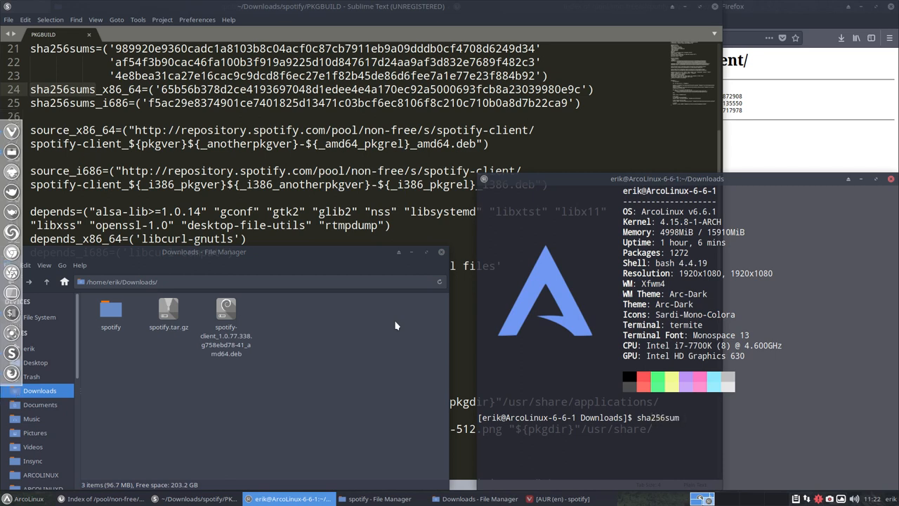
text(spotify)
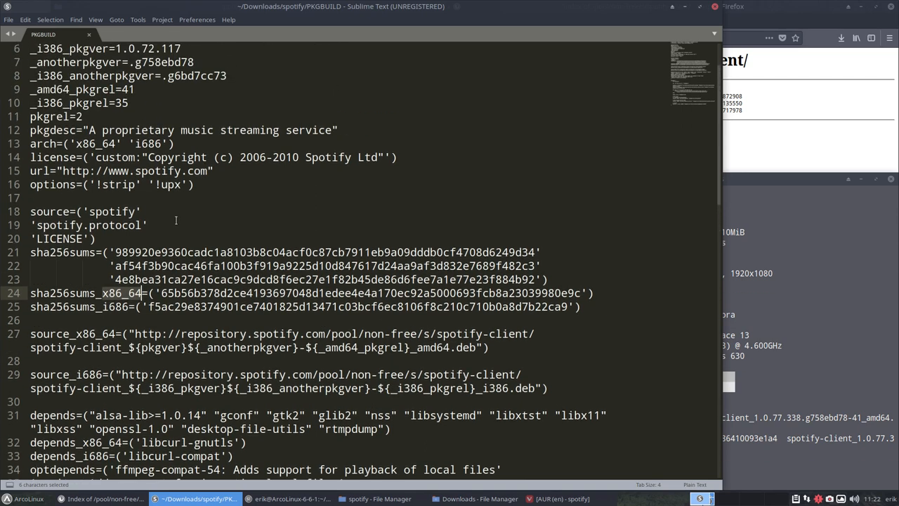
mouse_move(185, 233)
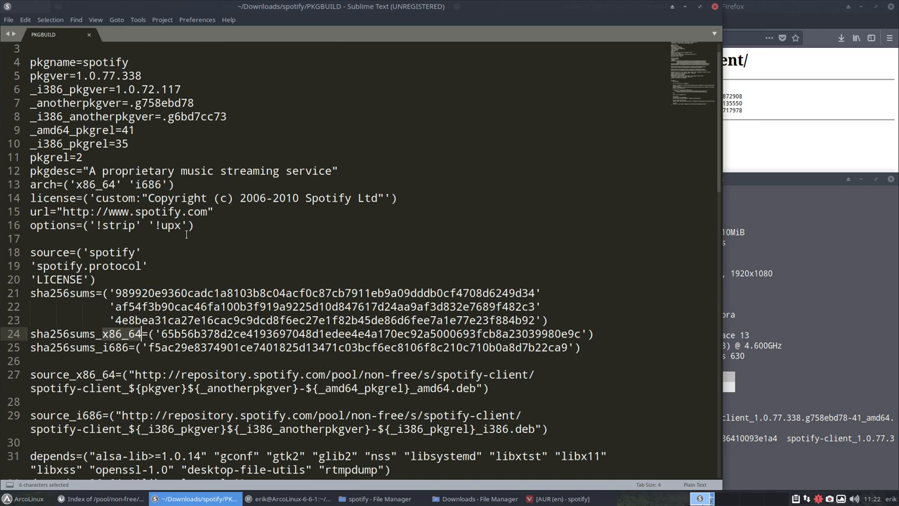
- Put the new 0698d2db… checksum into sha256sums_x86_64 and save the PKGBUILD
scroll(down, 3)
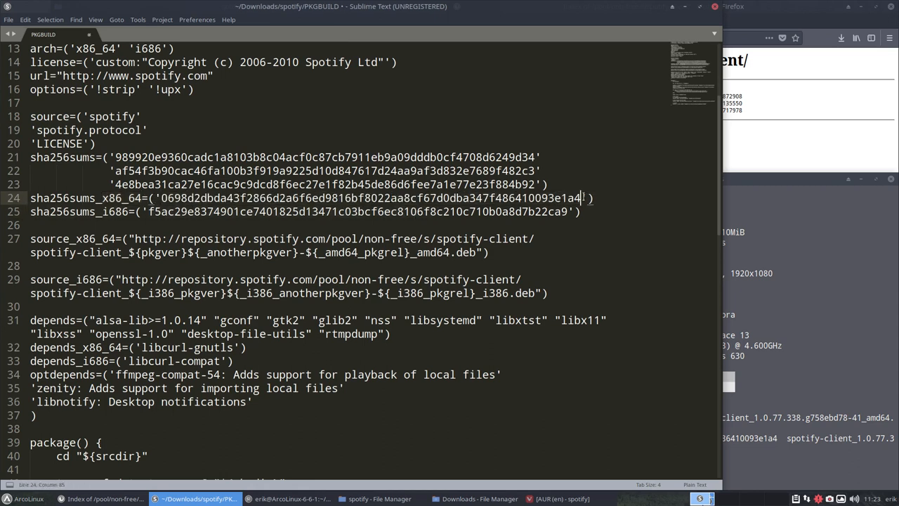
key(ctrl+s)
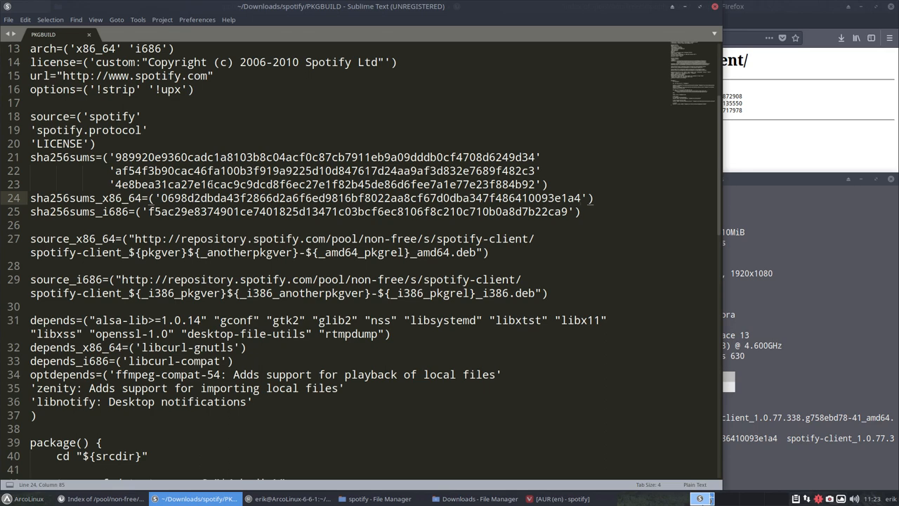
scroll(down, 3)
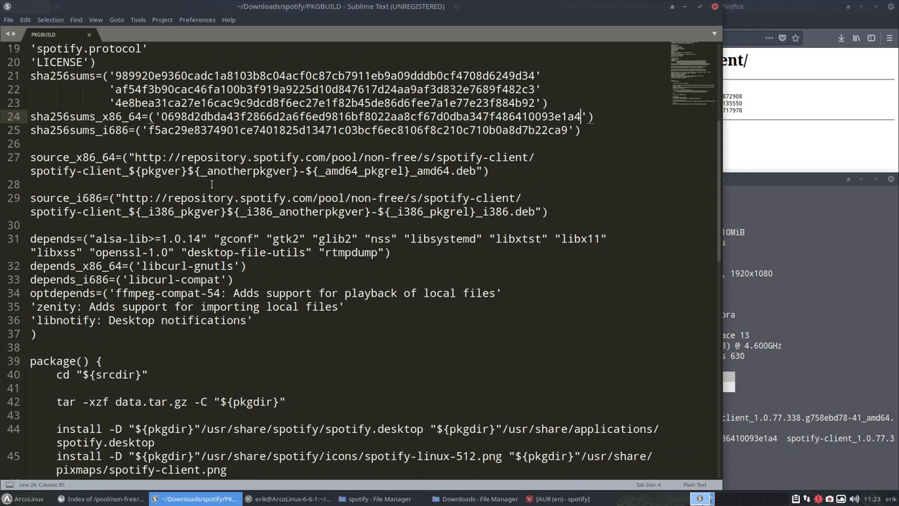
scroll(down, 3)
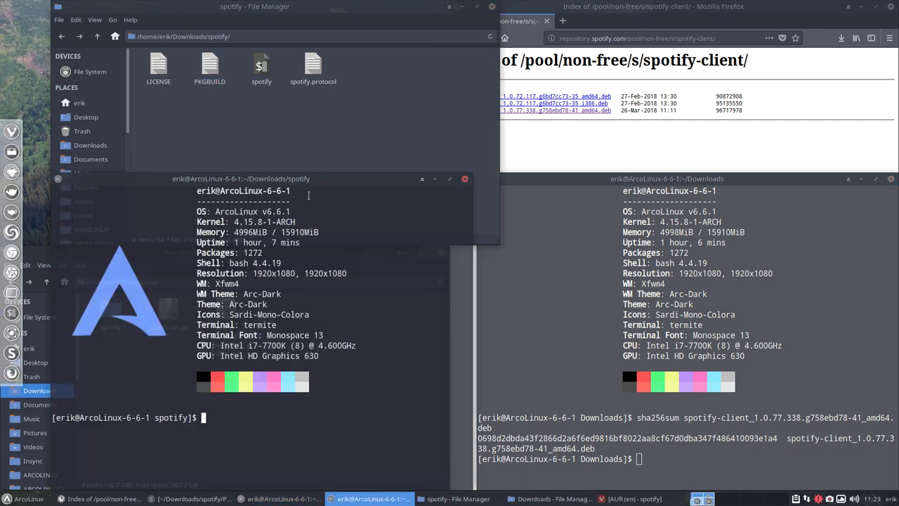
- Run makepkg in the spotify folder to build spotify-1.0.77.338-2-x86_64.pkg.tar.xz
text(mae)
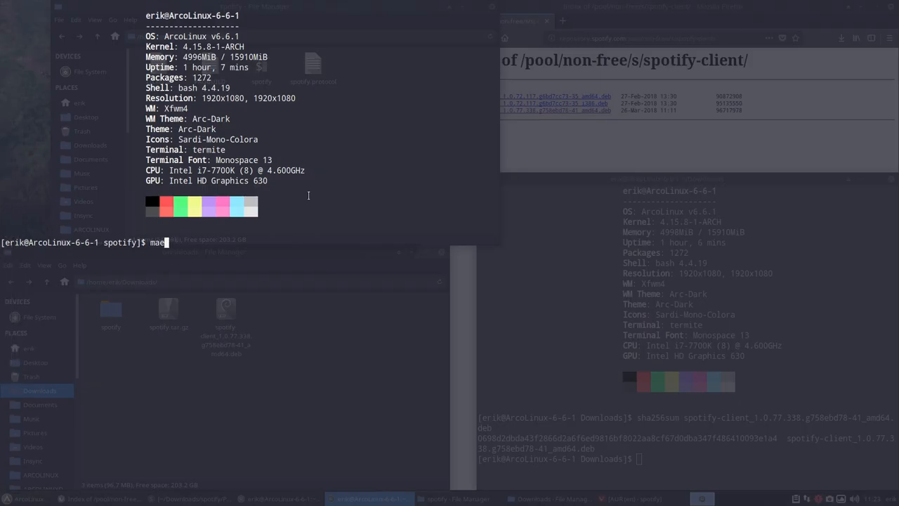
text(pokj)
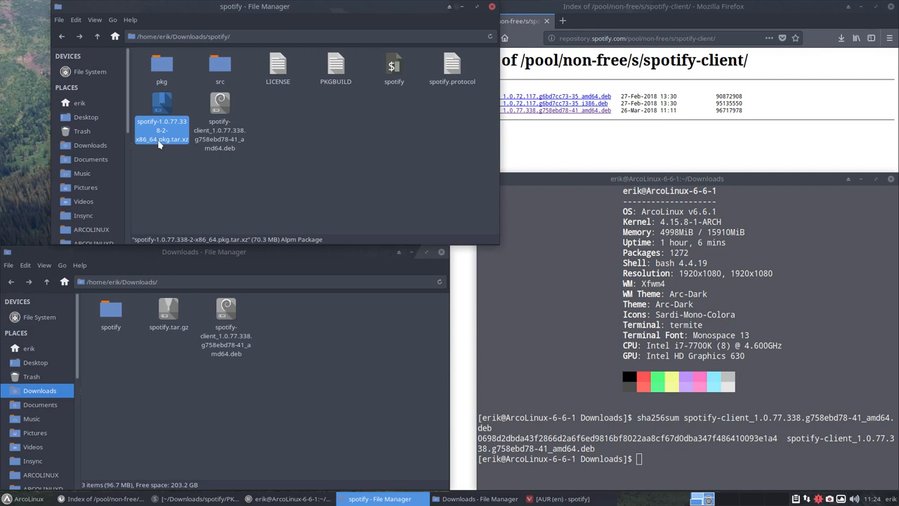
mouse_move(167, 104)
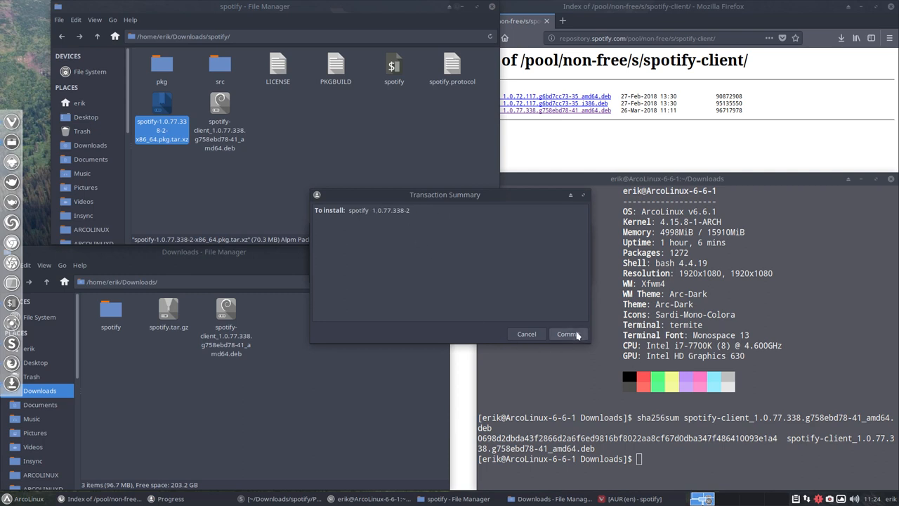
- Confirm and authenticate the Pamac install of spotify 1.0.77.338-2, then launch Spotify
click(567, 335)
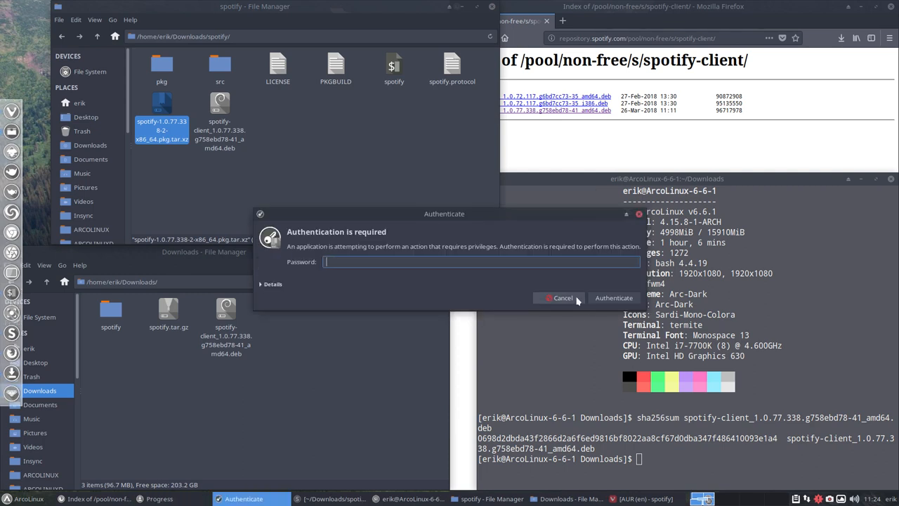
click(612, 298)
text(spot)
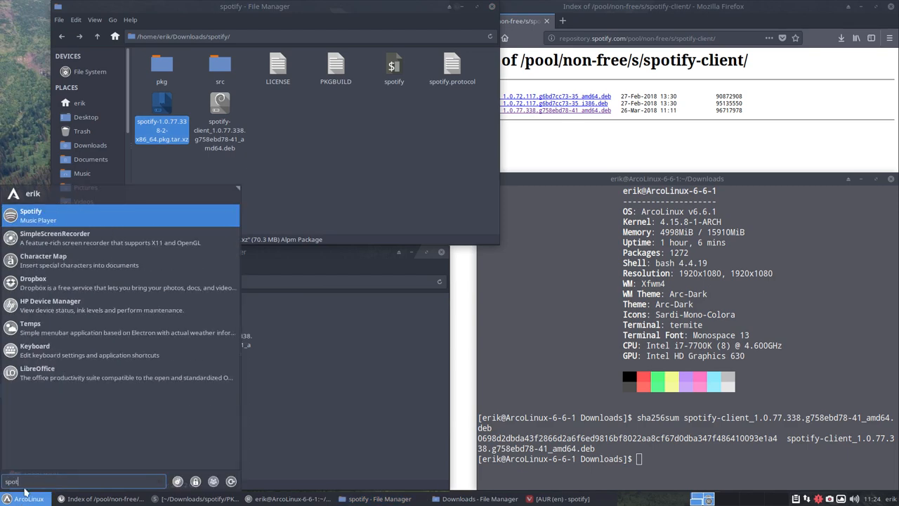
click(30, 215)
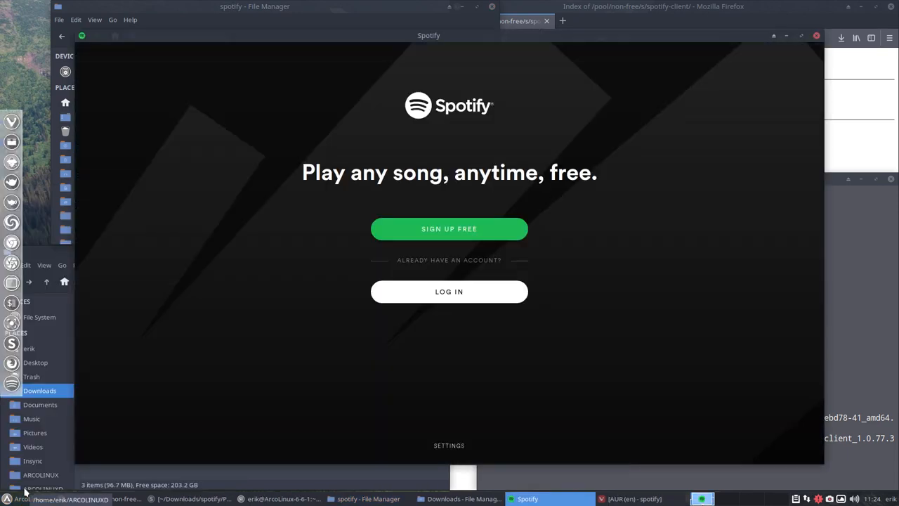